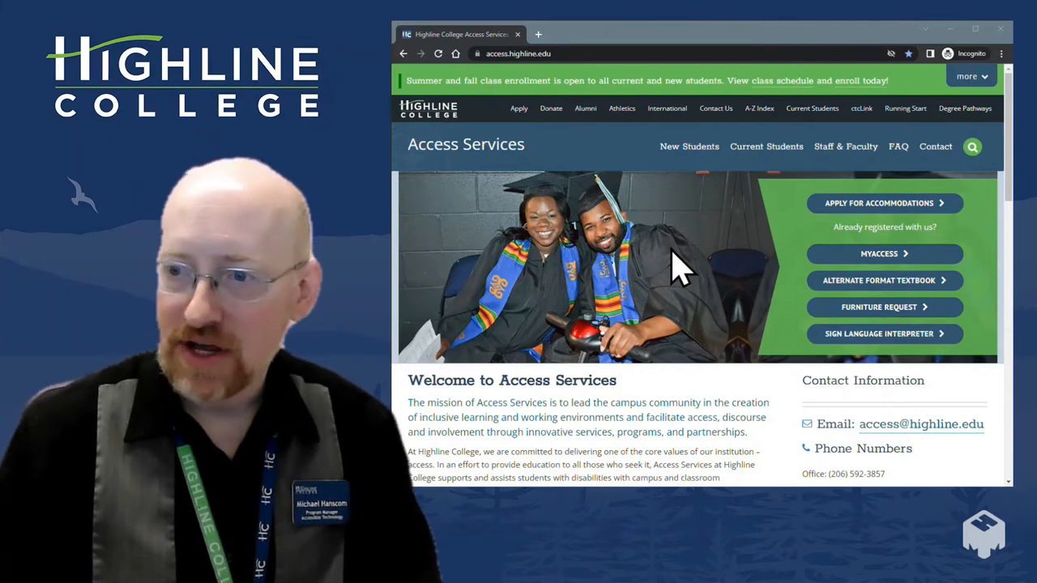
mouse_move(690, 146)
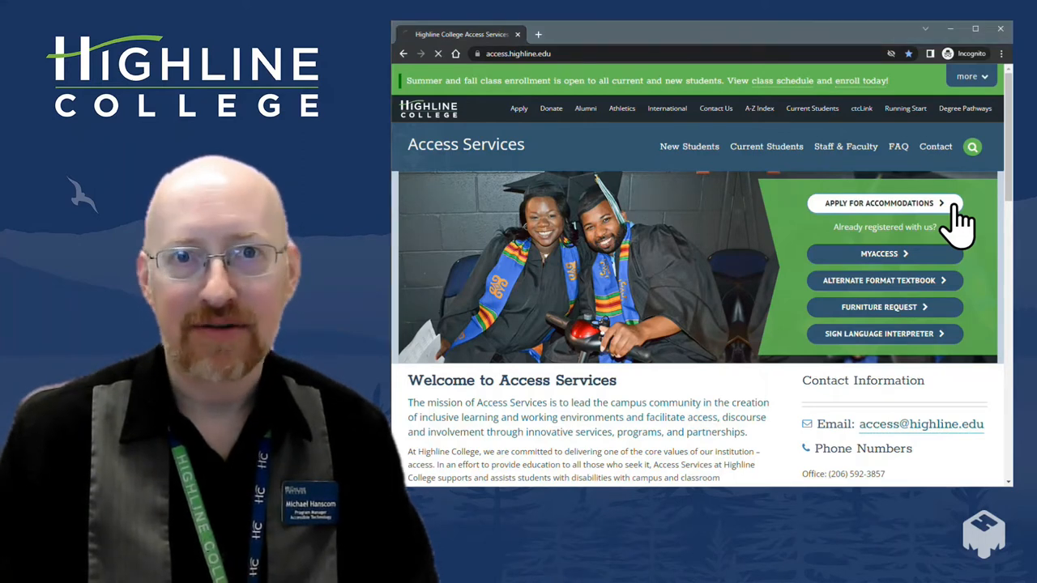
Go to the Apply for Accommodations page from the Access Services home page
click(878, 204)
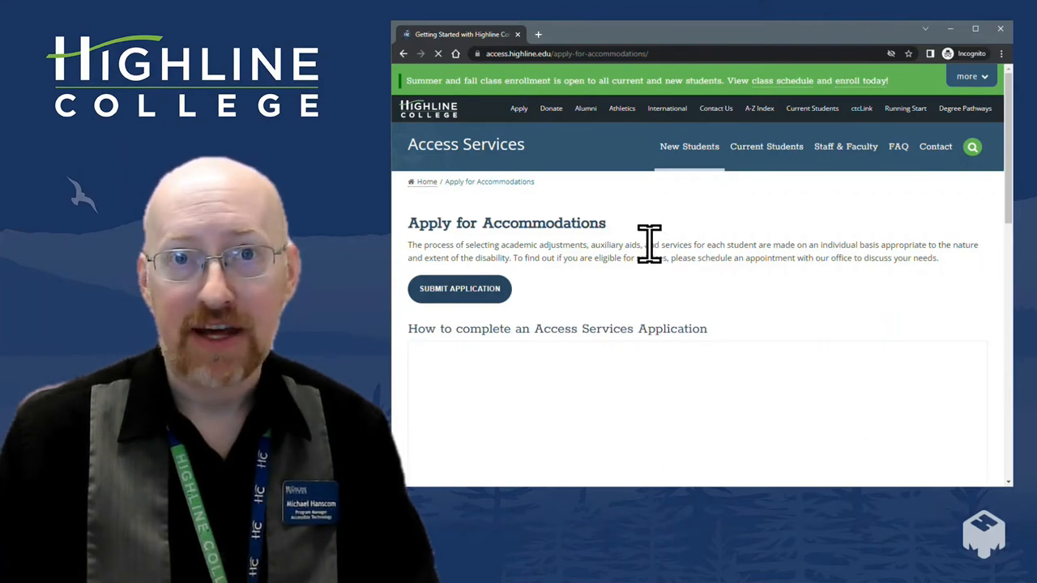
mouse_move(460, 289)
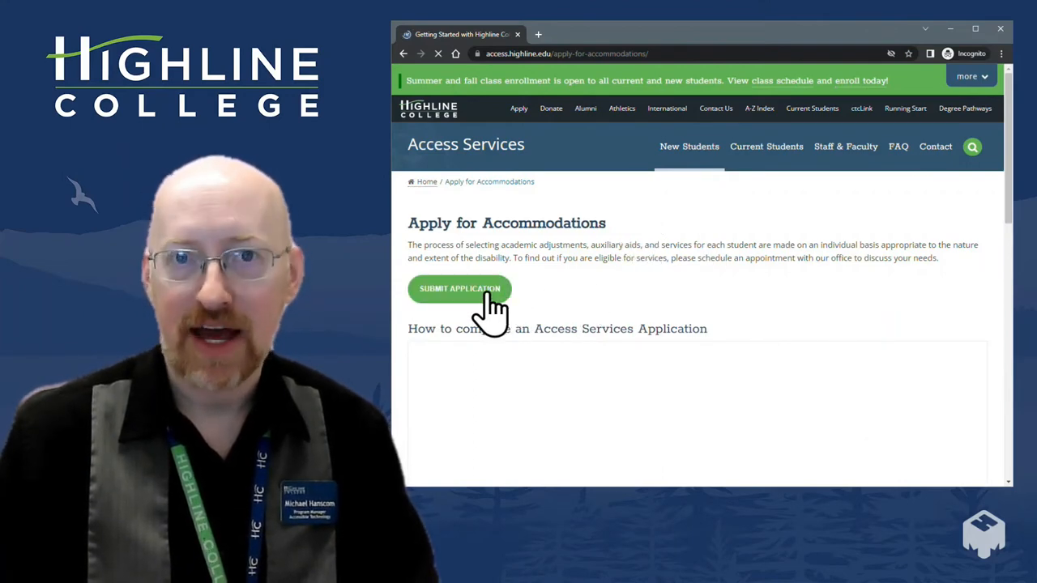
click(460, 288)
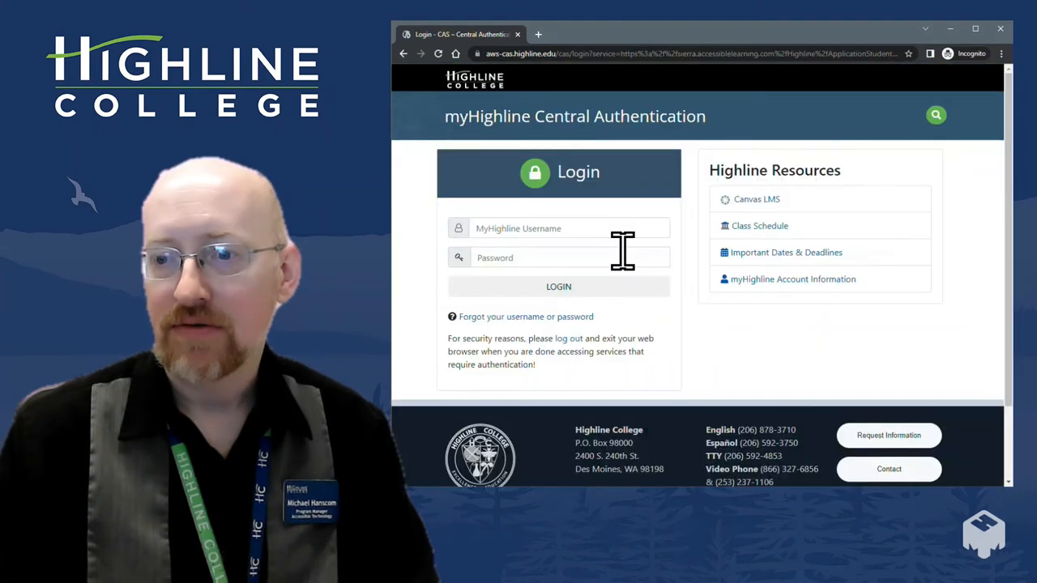
click(567, 227)
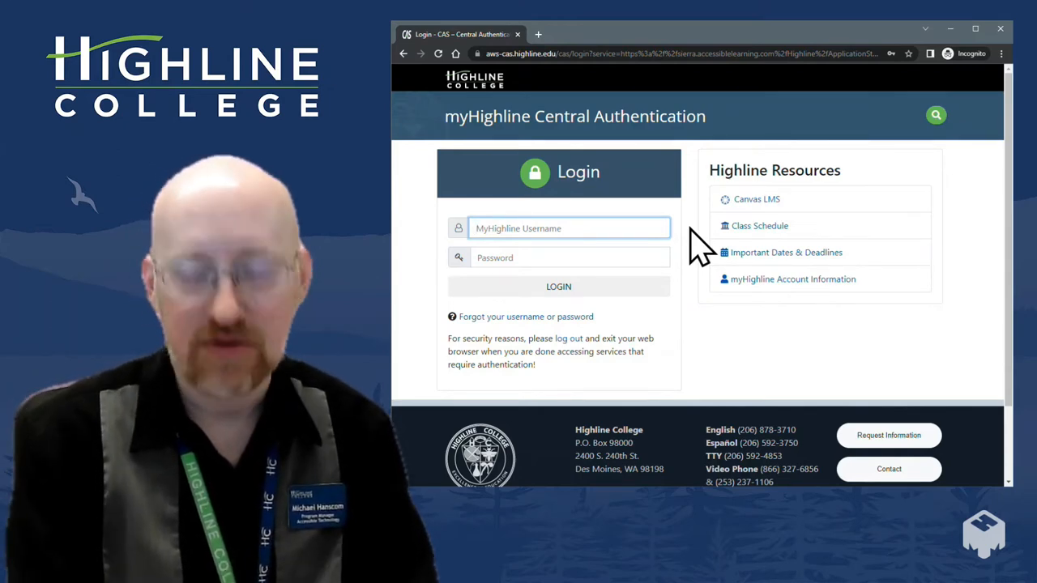
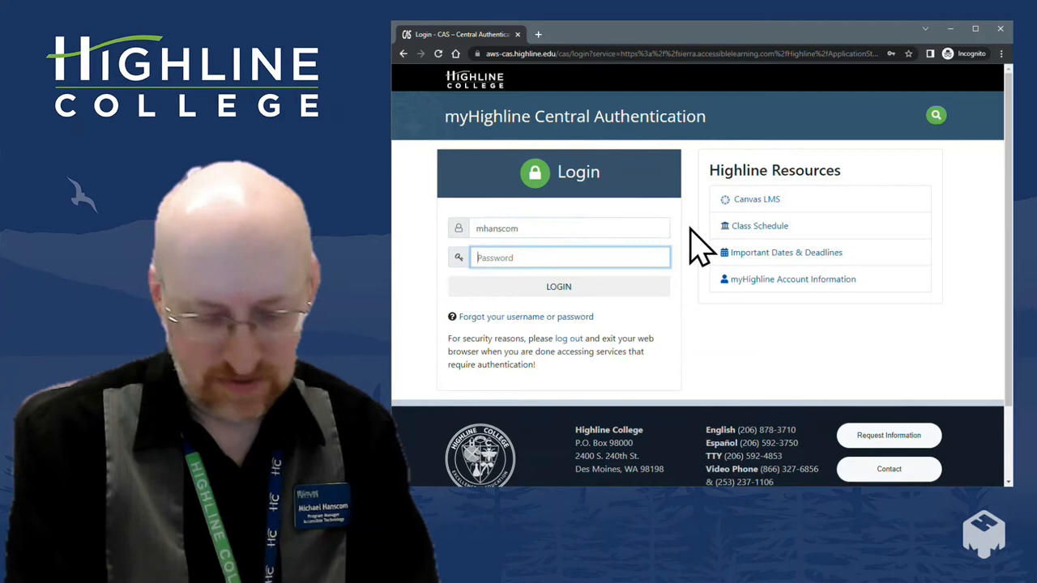
text(password)
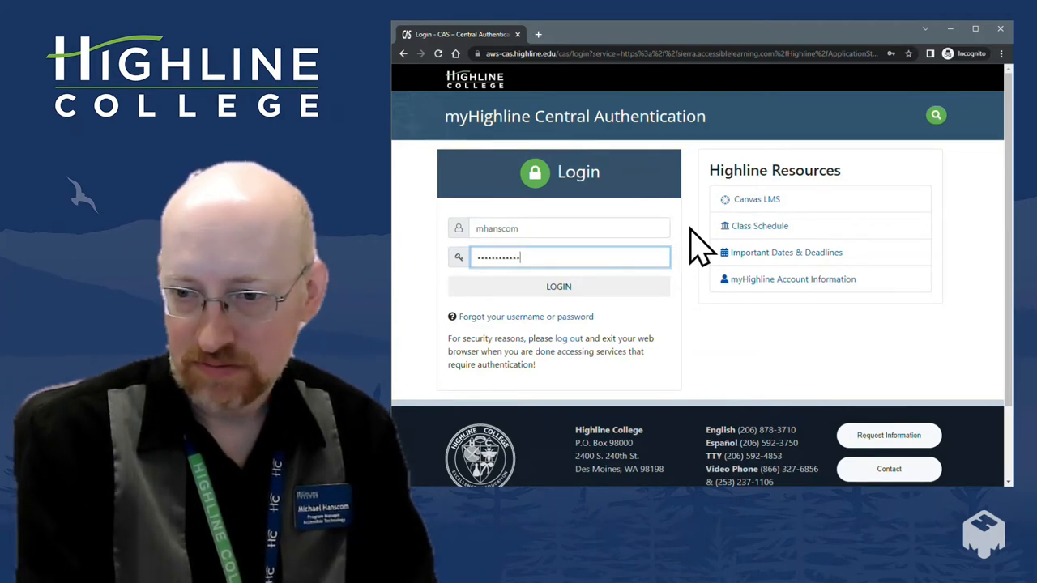
click(557, 285)
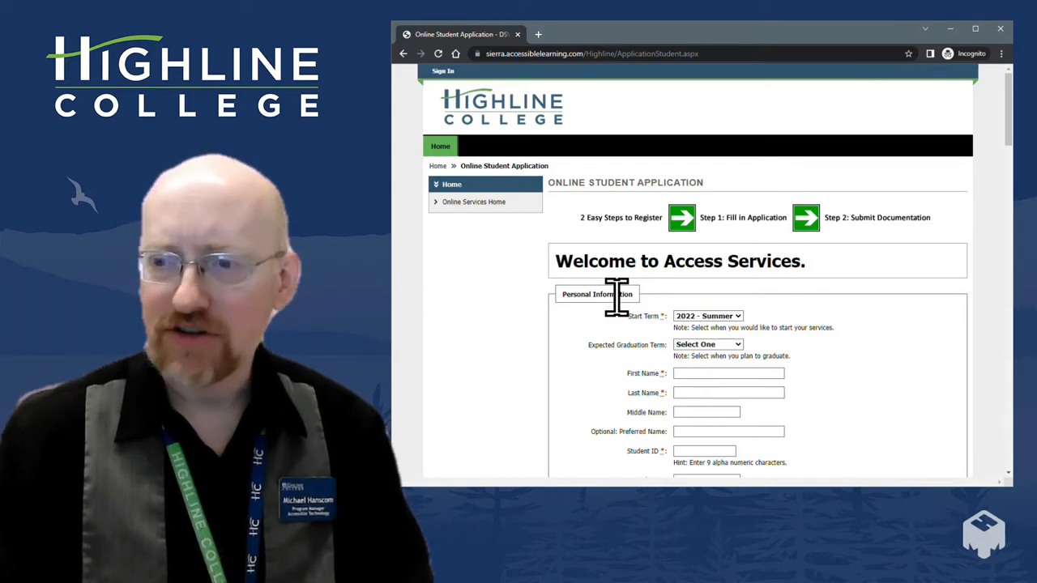
scroll(down, 3)
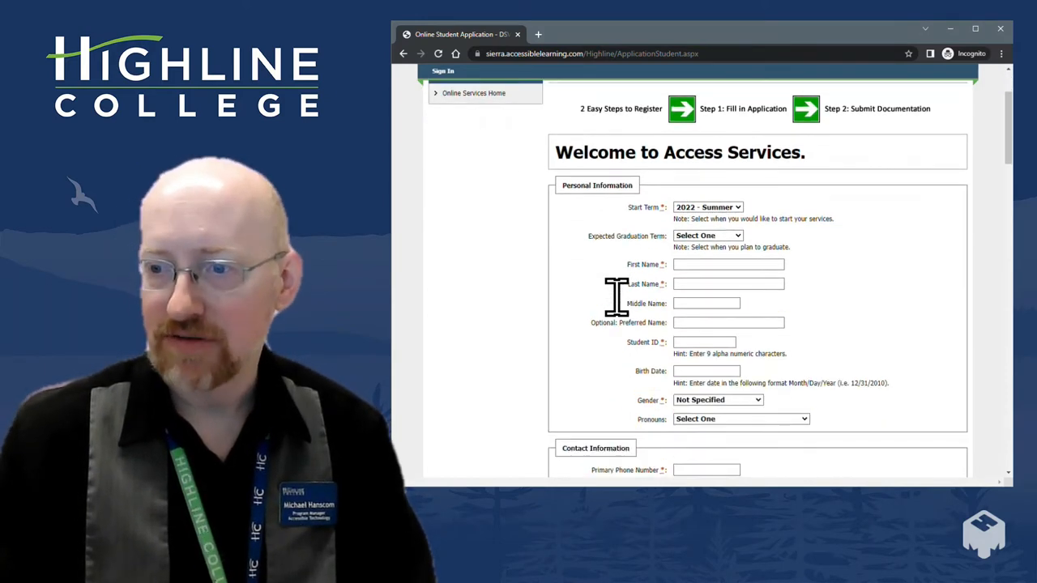
mouse_move(619, 224)
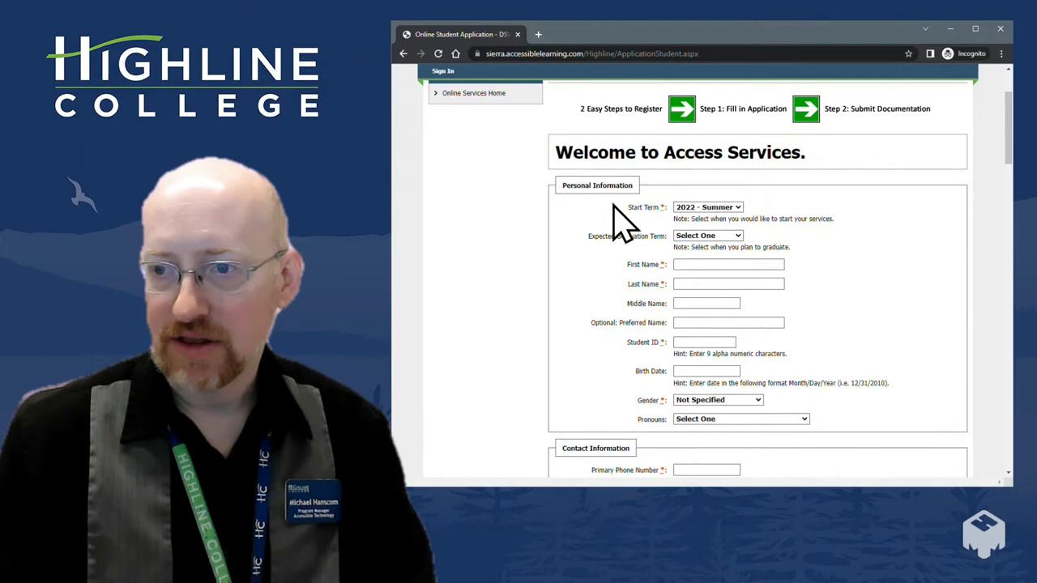
mouse_move(649, 230)
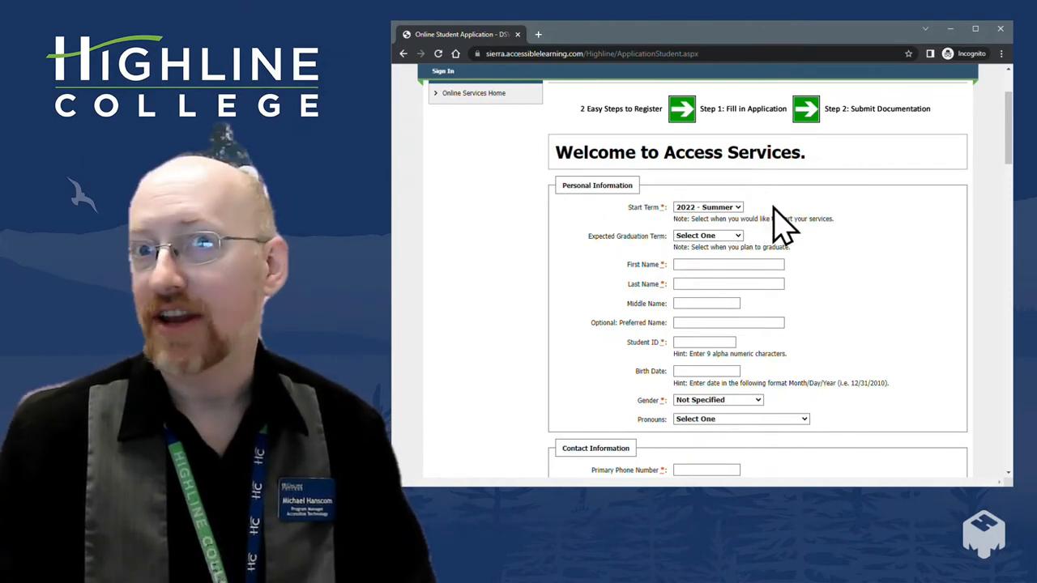
mouse_move(846, 231)
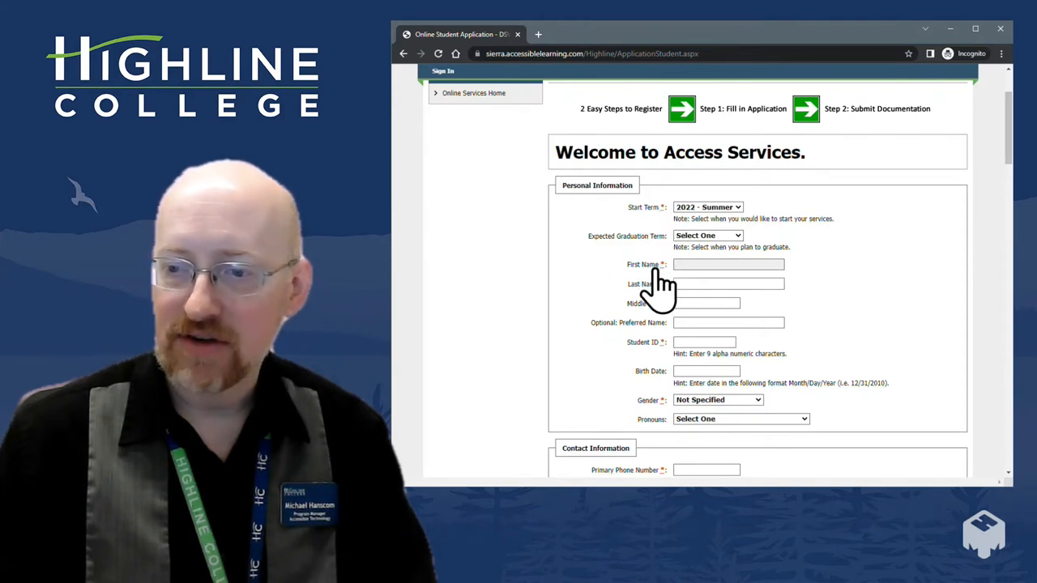
mouse_move(820, 300)
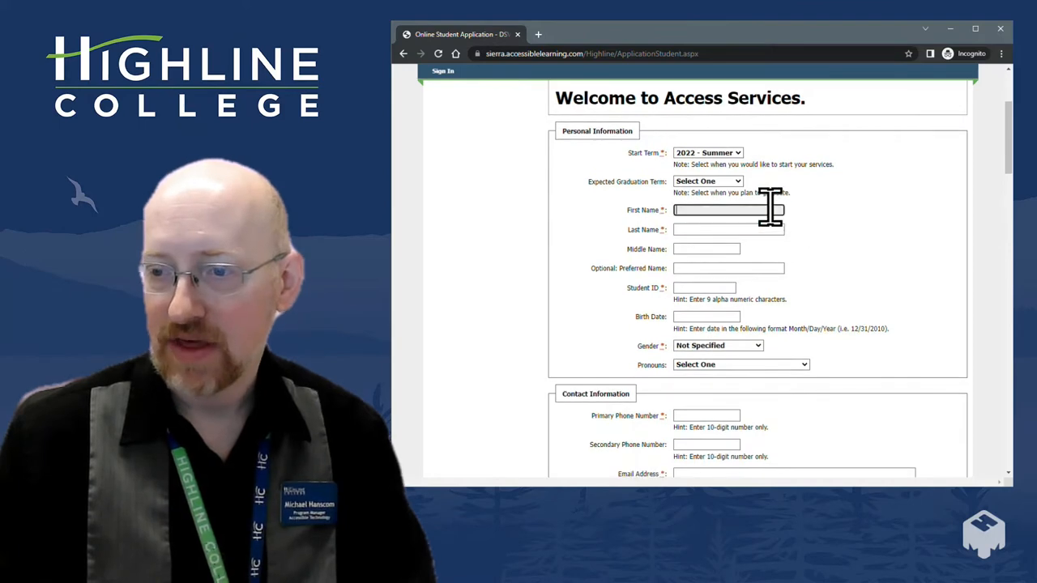
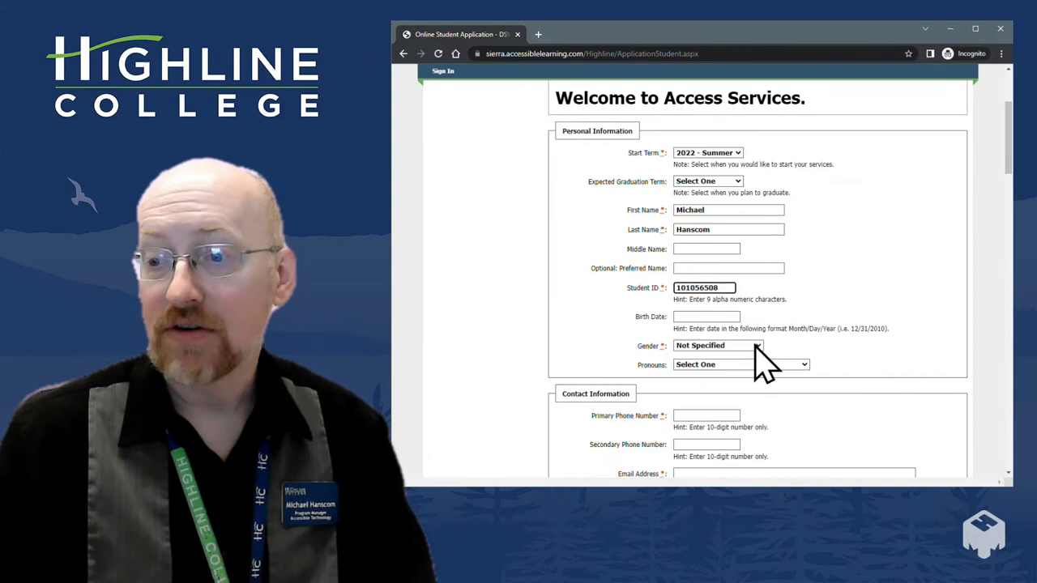
scroll(down, 3)
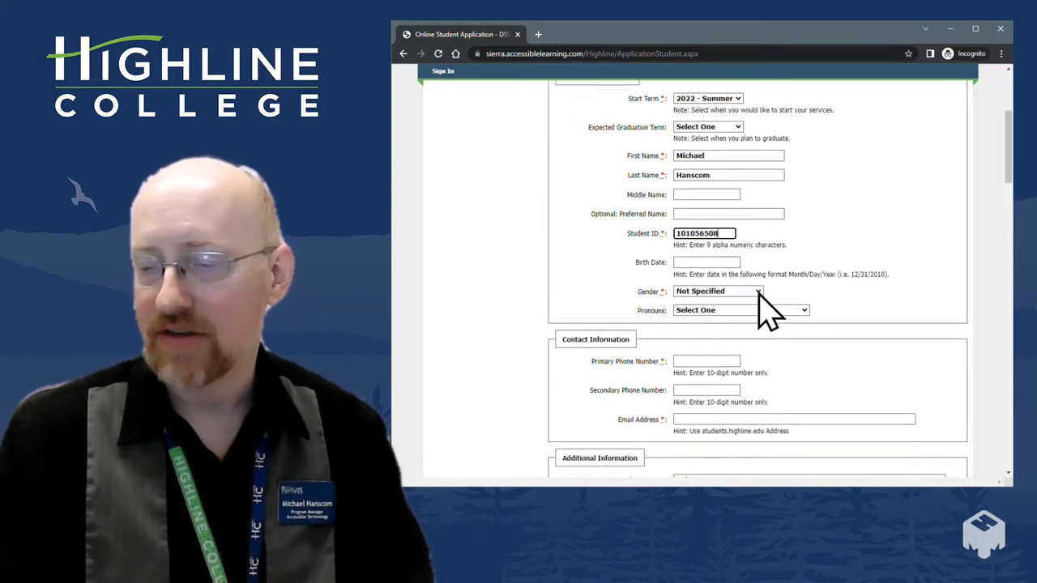
mouse_move(738, 353)
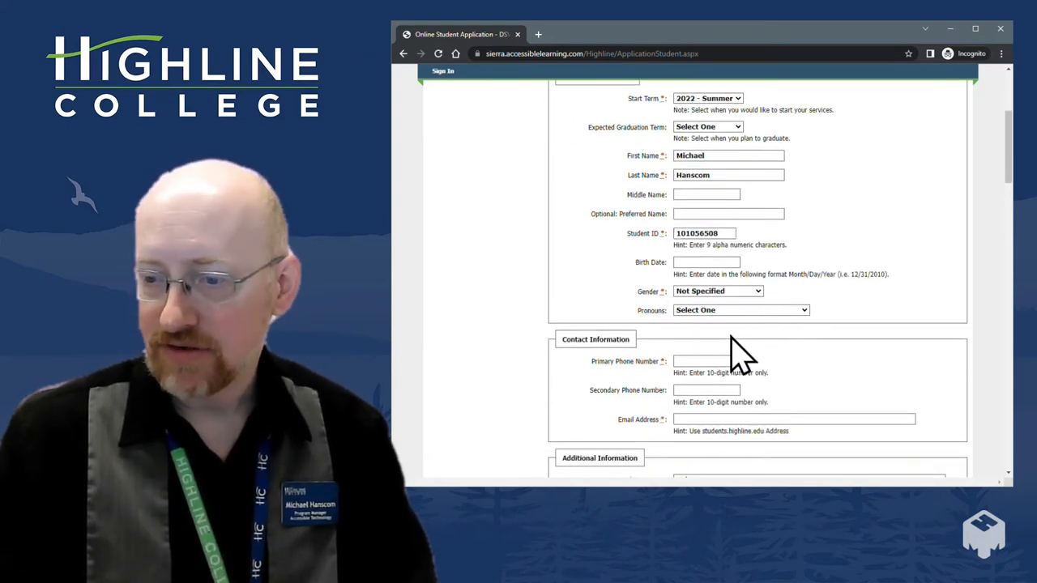
click(741, 309)
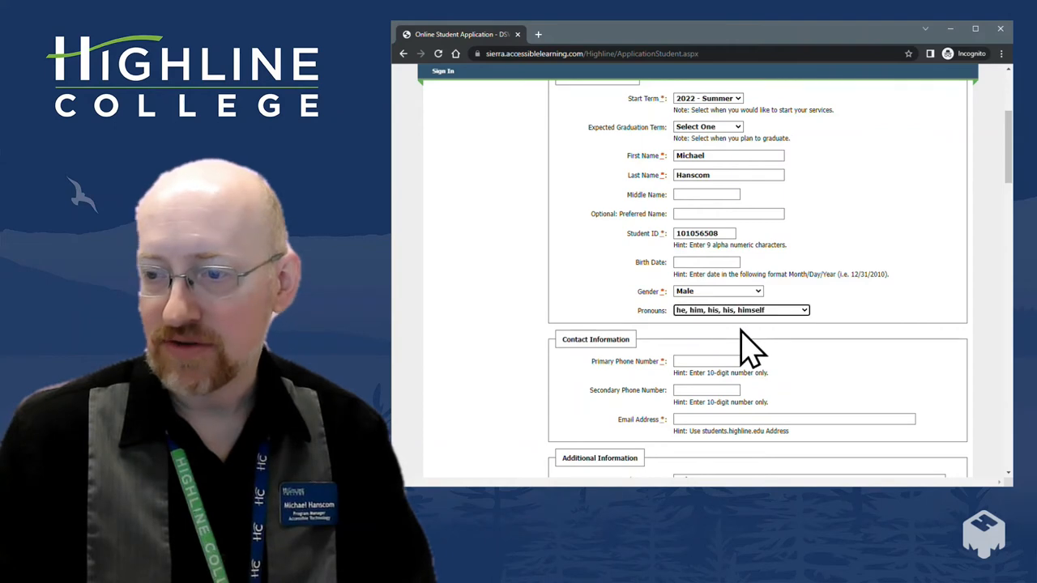
scroll(down, 3)
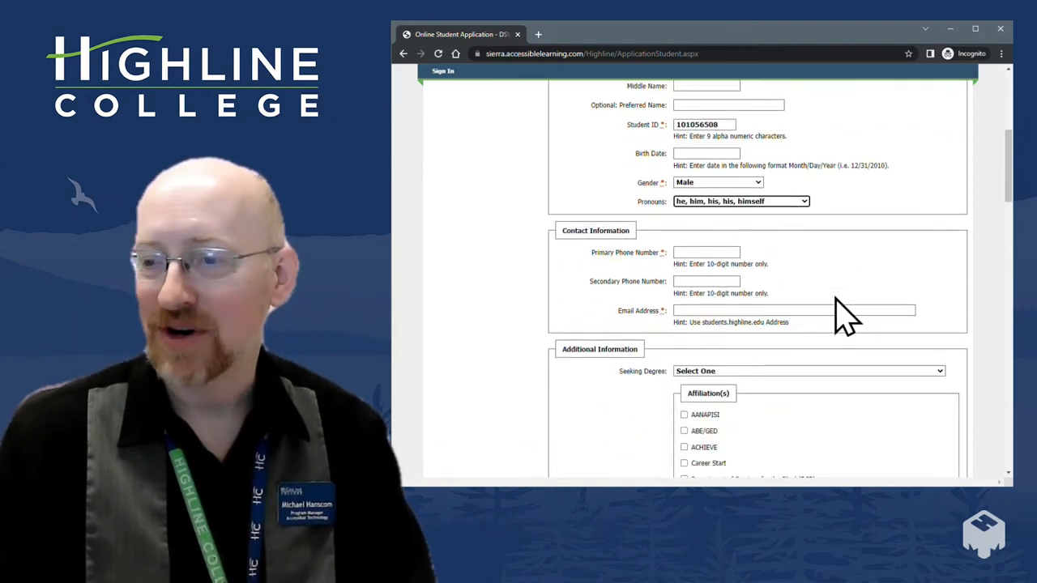
scroll(down, 3)
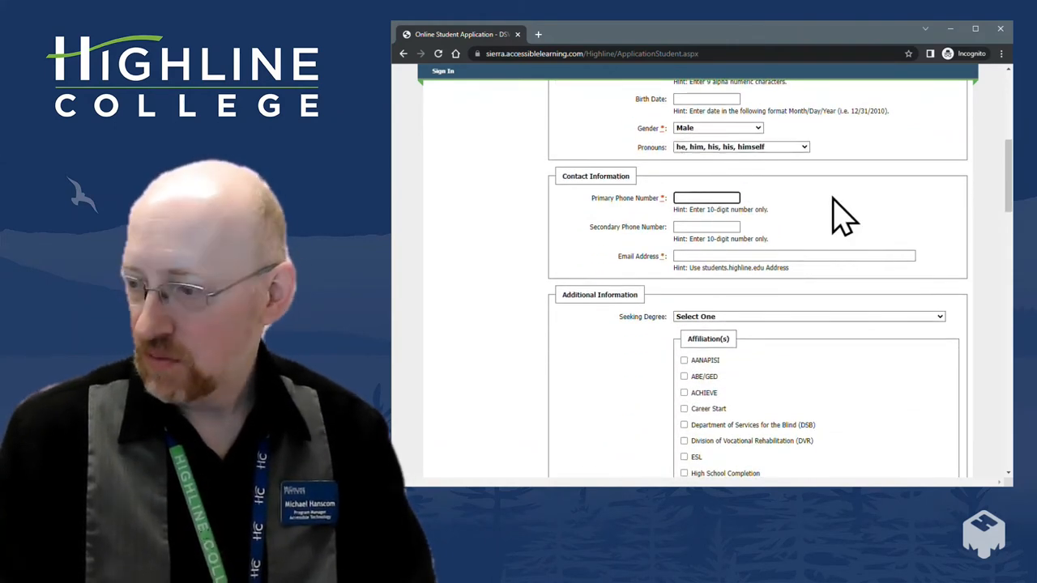
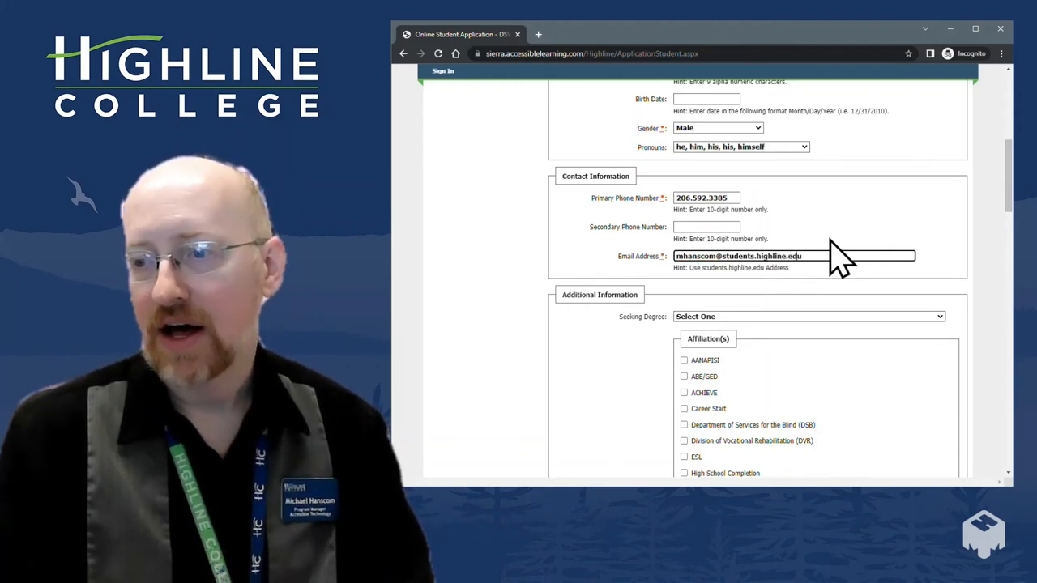
double_click(721, 256)
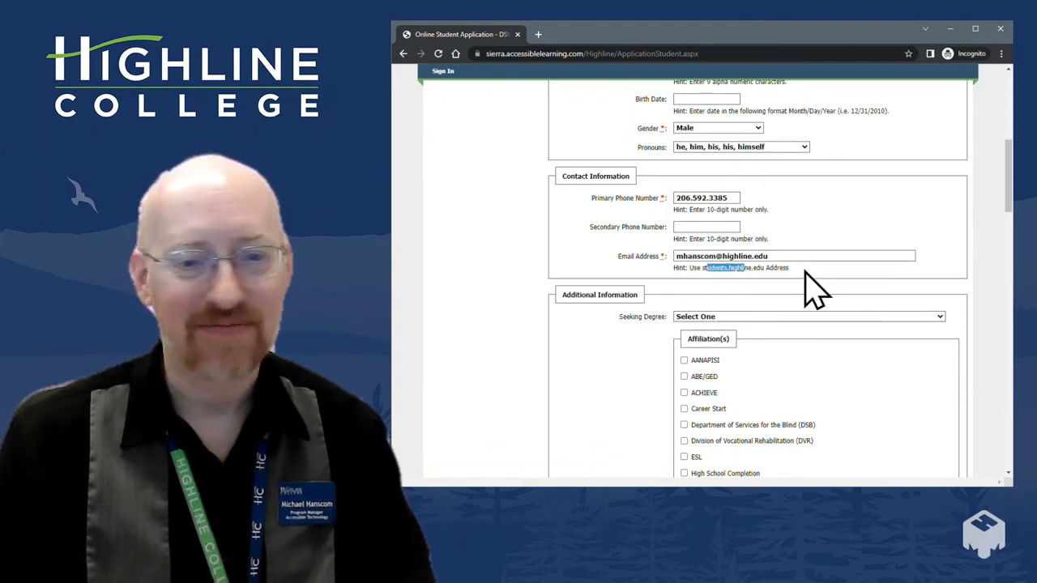
Choose AAS as the degree, add the ESL affiliation, and select Main Campus – Des Moines
scroll(down, 3)
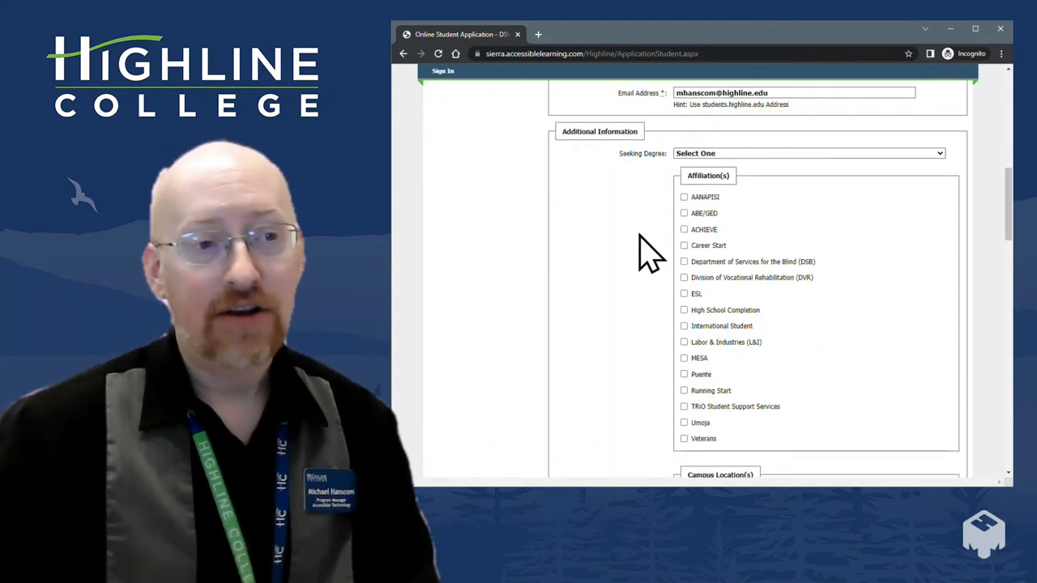
mouse_move(632, 197)
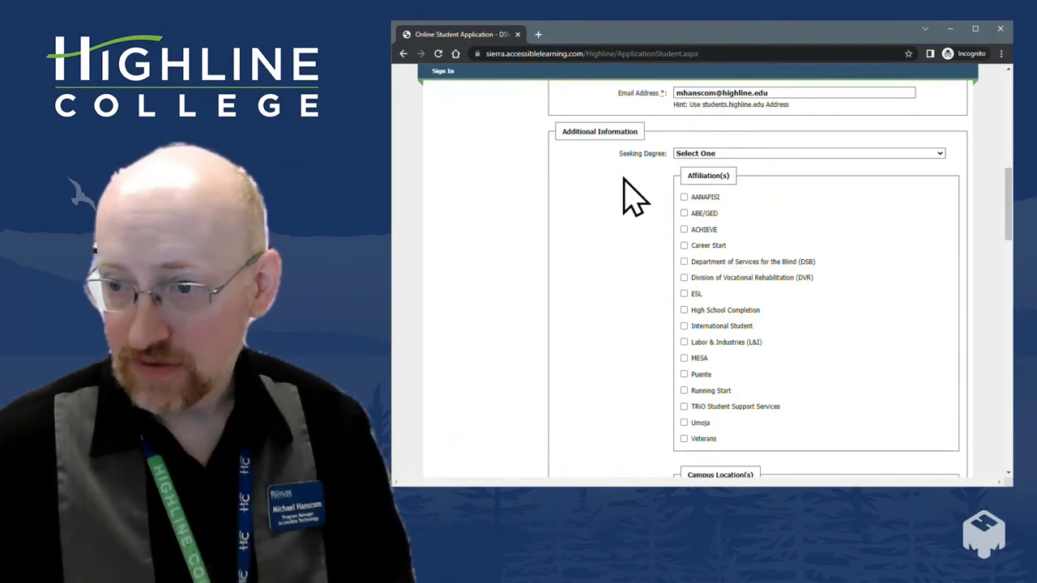
mouse_move(749, 170)
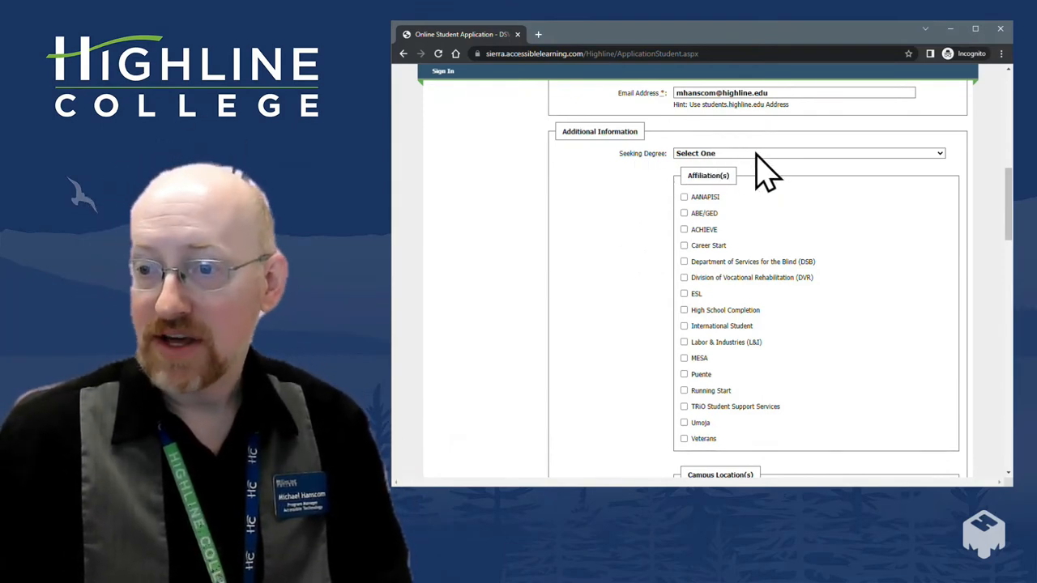
click(807, 152)
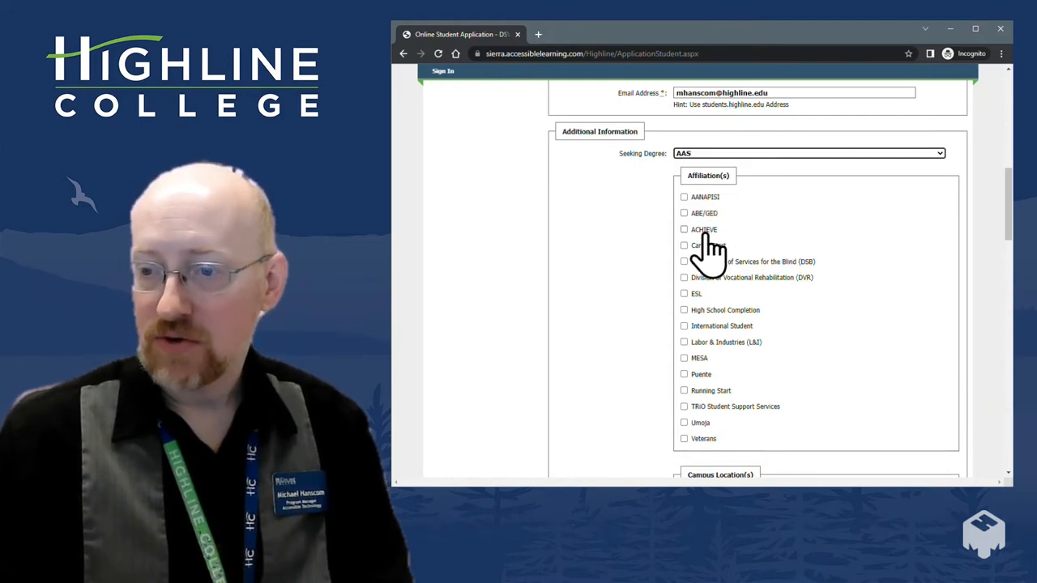
mouse_move(710, 418)
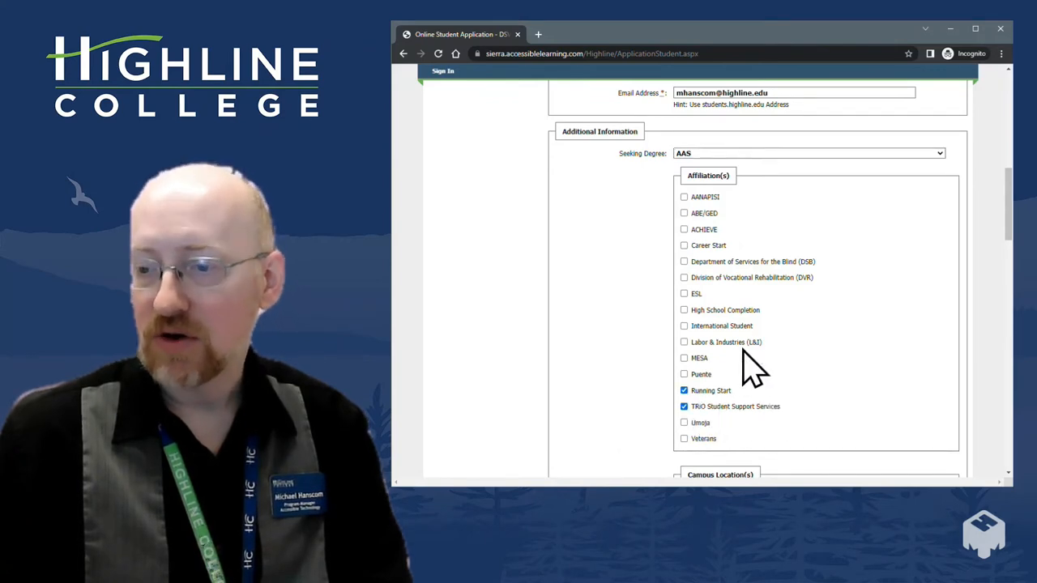
mouse_move(710, 316)
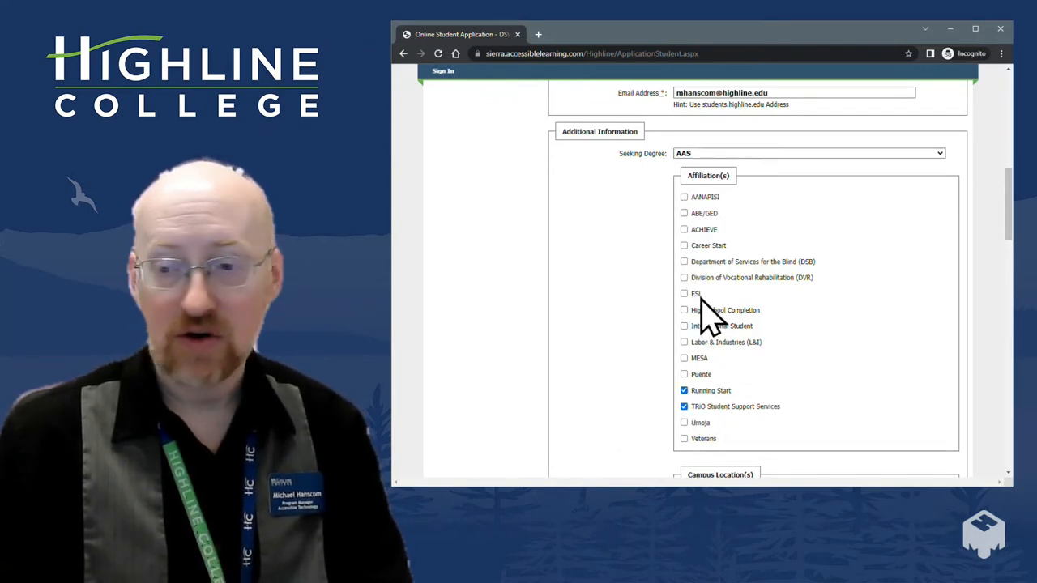
click(684, 293)
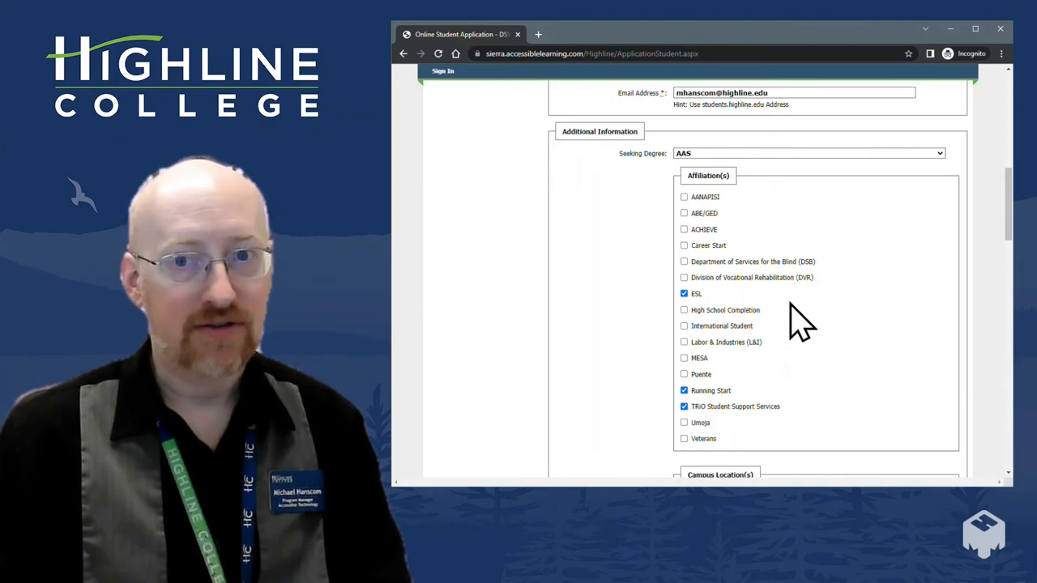
scroll(down, 3)
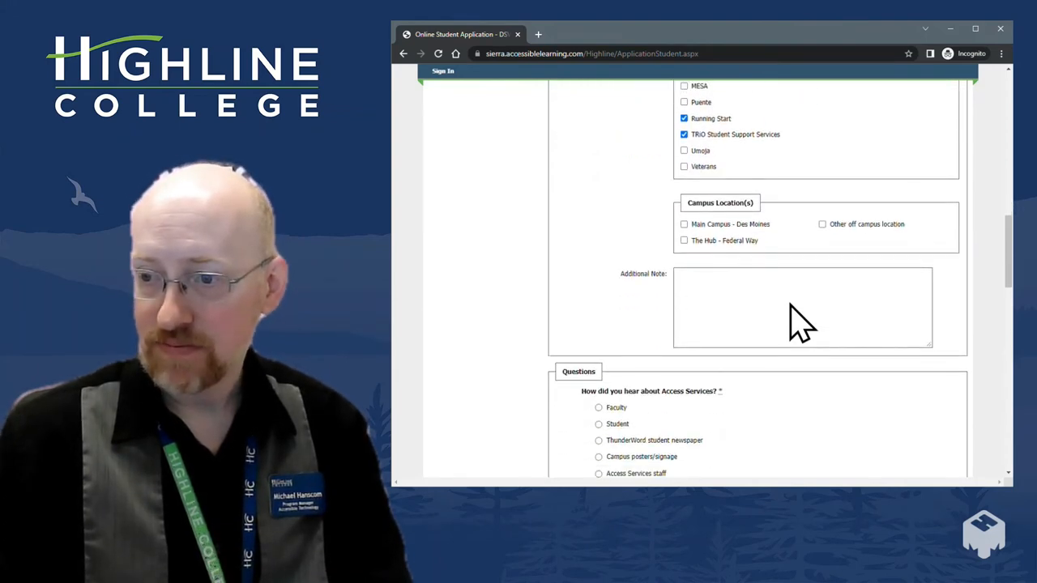
click(684, 224)
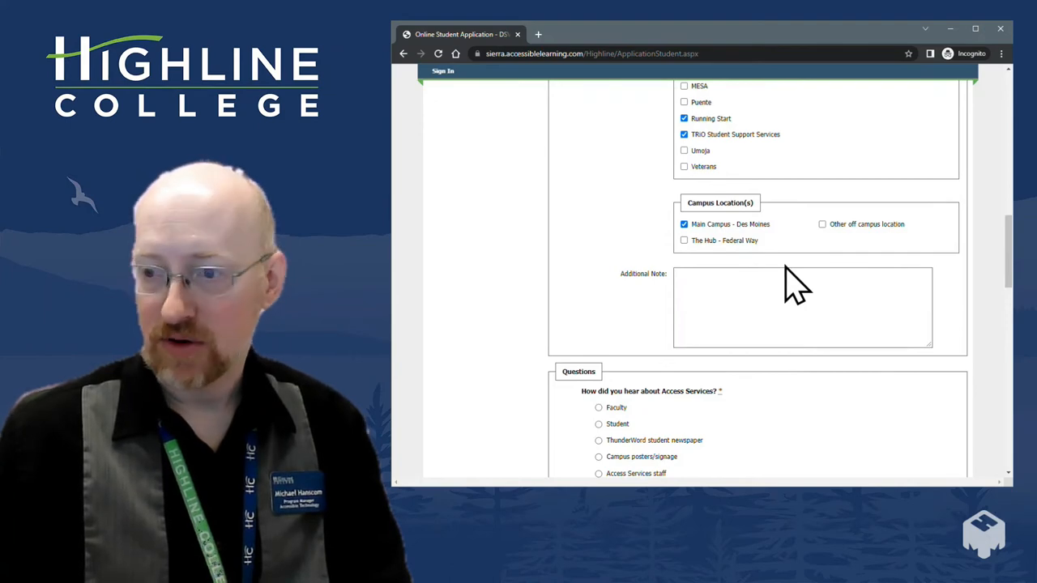
mouse_move(733, 247)
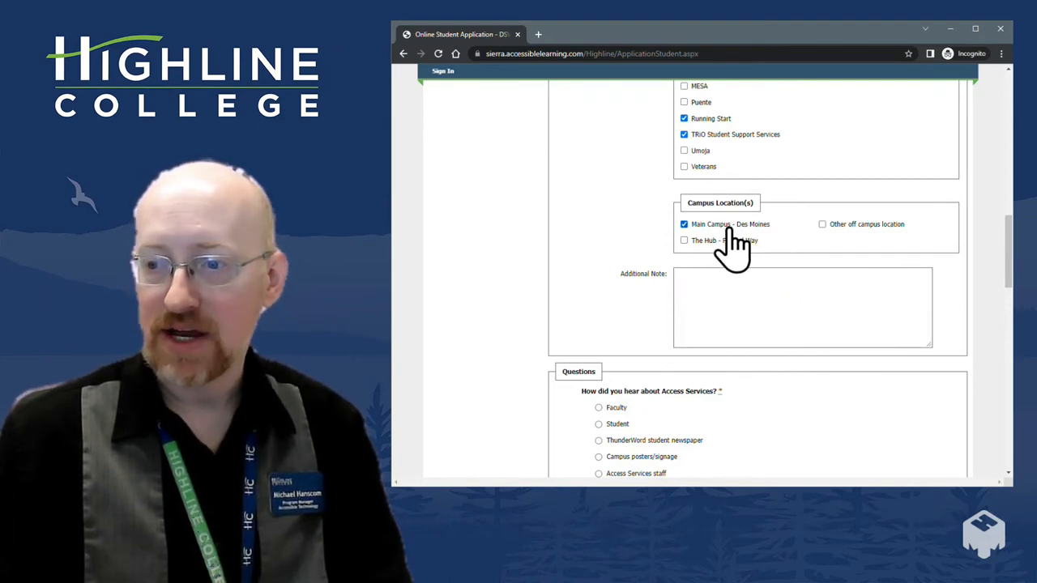
mouse_move(748, 272)
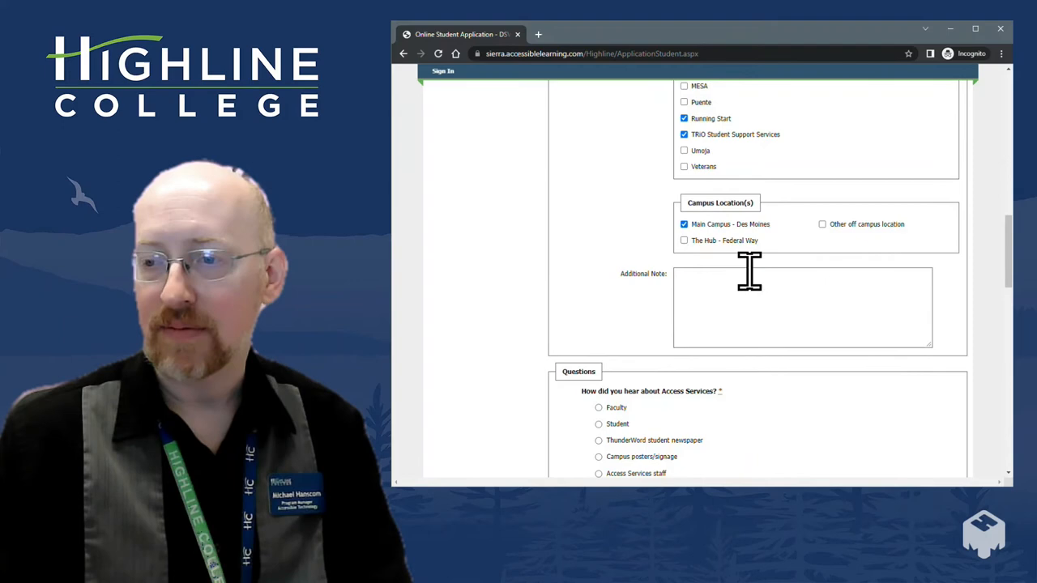
mouse_move(721, 263)
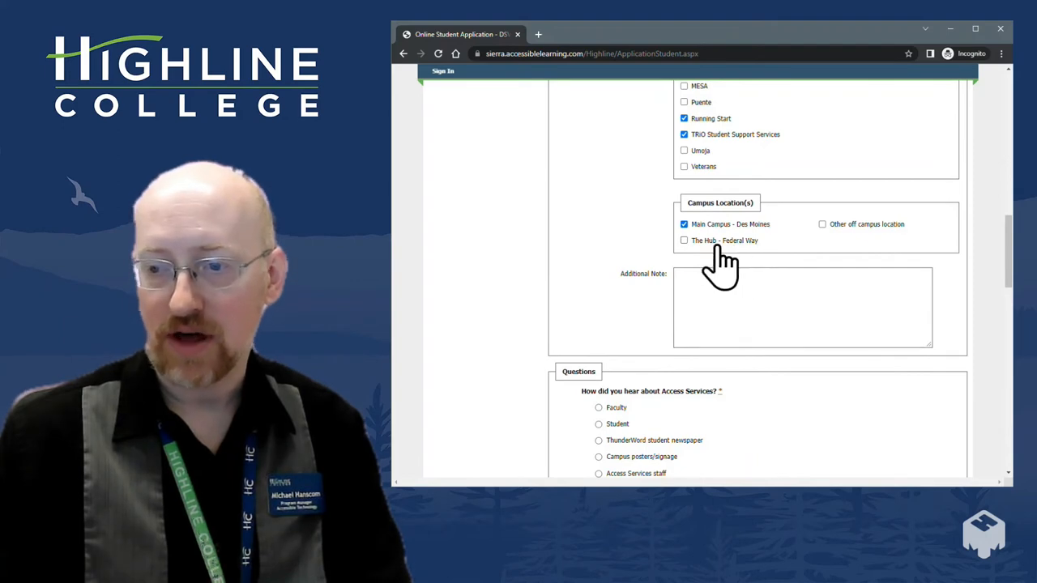
mouse_move(855, 243)
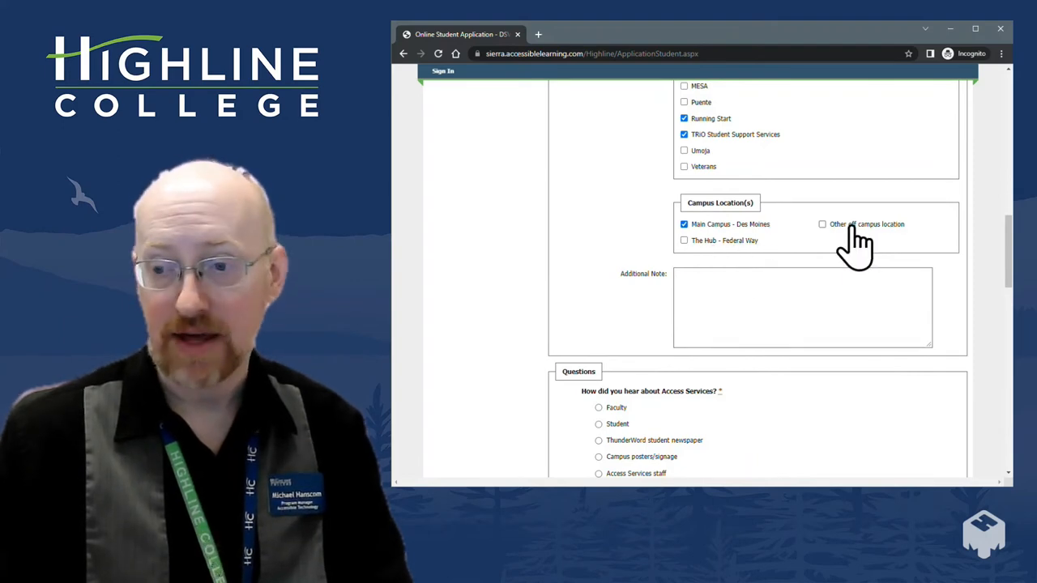
Answer that campus posters led to Access Services, seeking information and accommodations
scroll(down, 3)
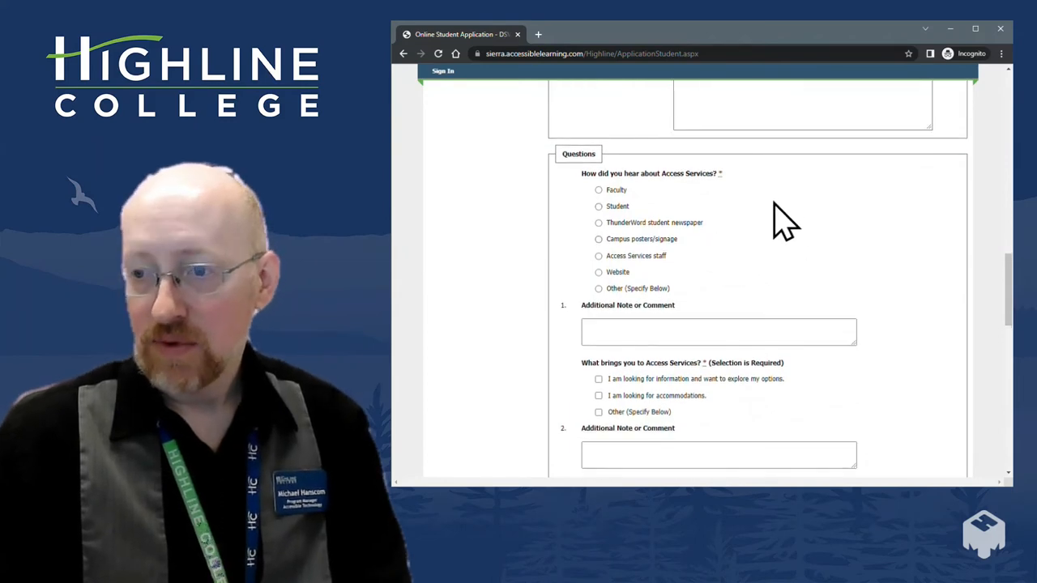
mouse_move(662, 214)
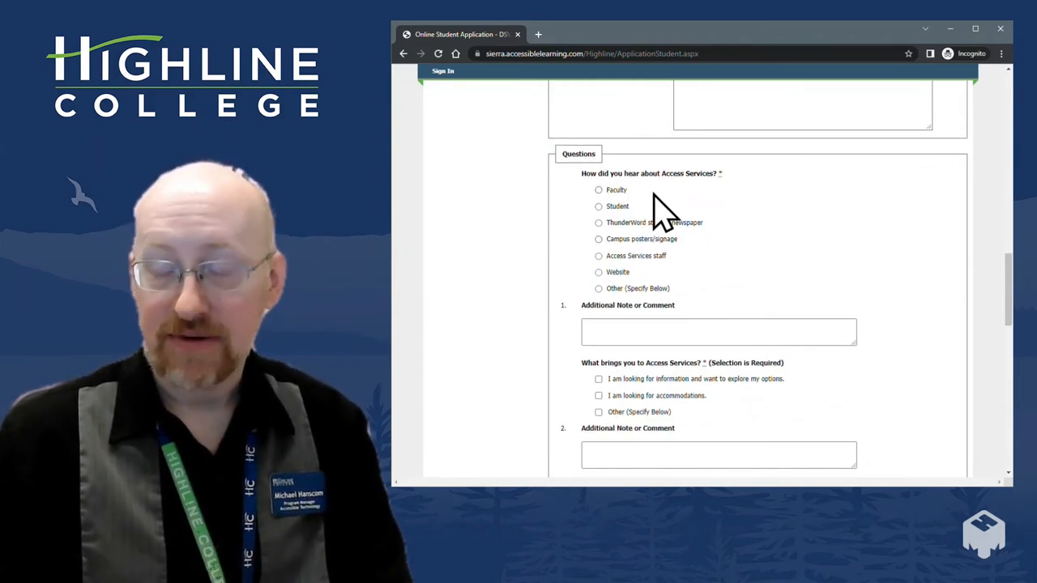
mouse_move(705, 267)
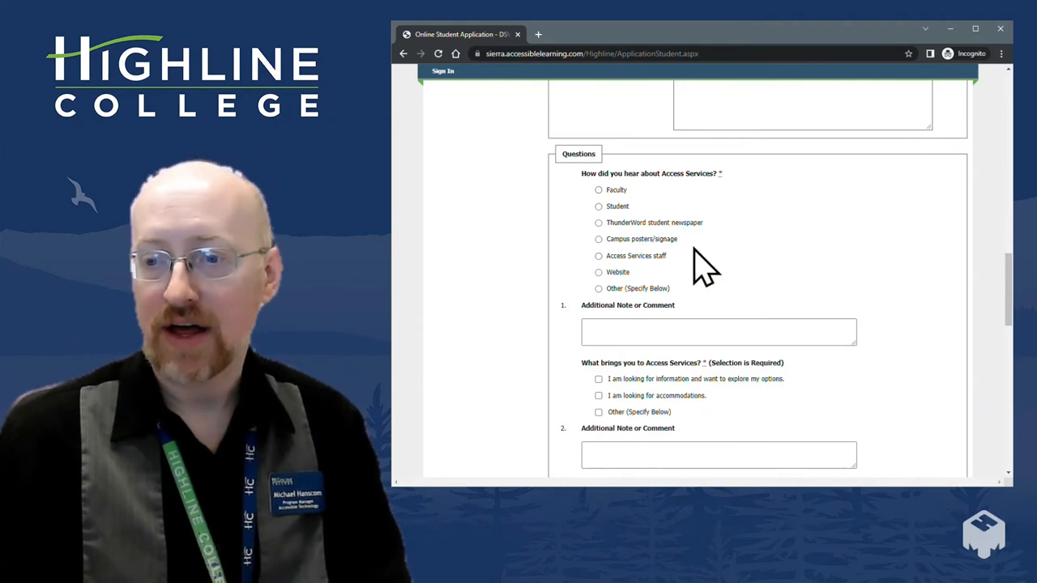
click(599, 238)
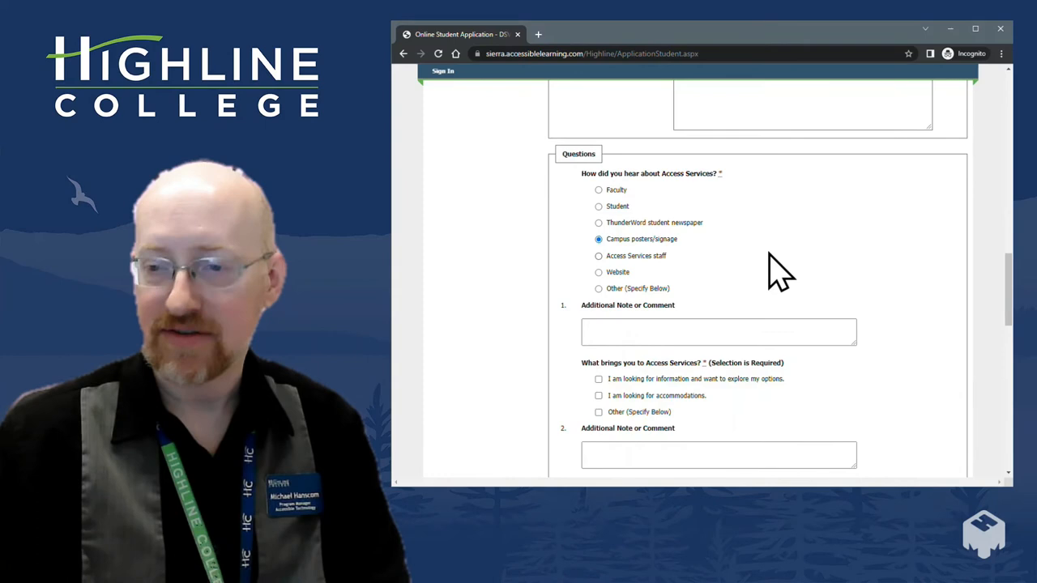
scroll(down, 3)
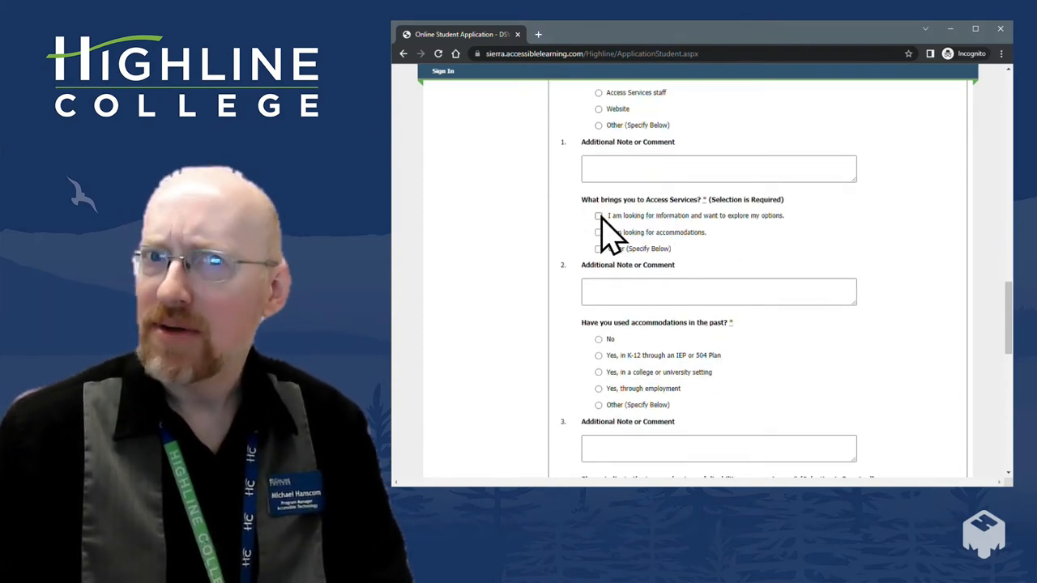
click(600, 216)
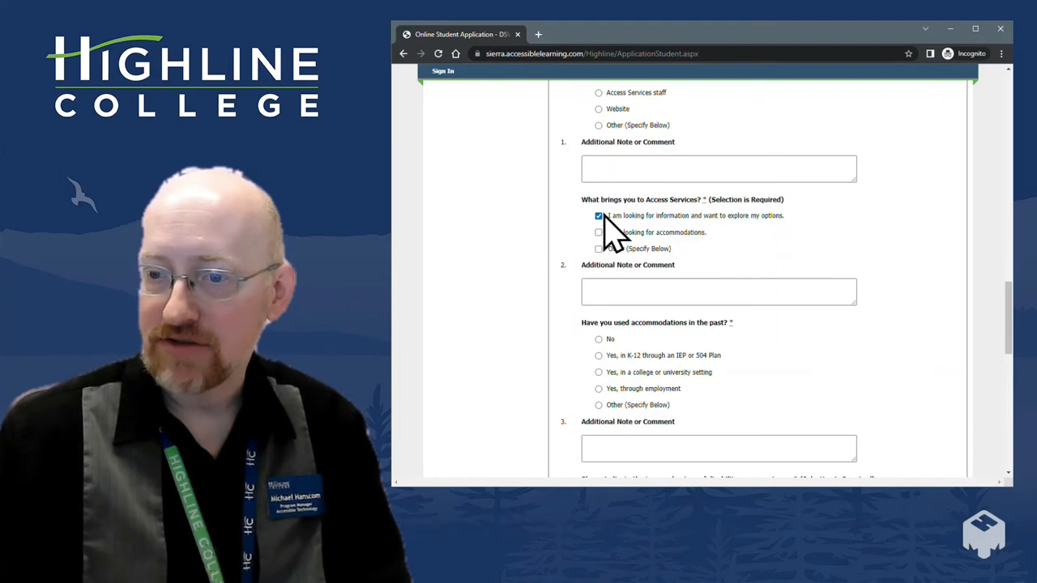
click(600, 234)
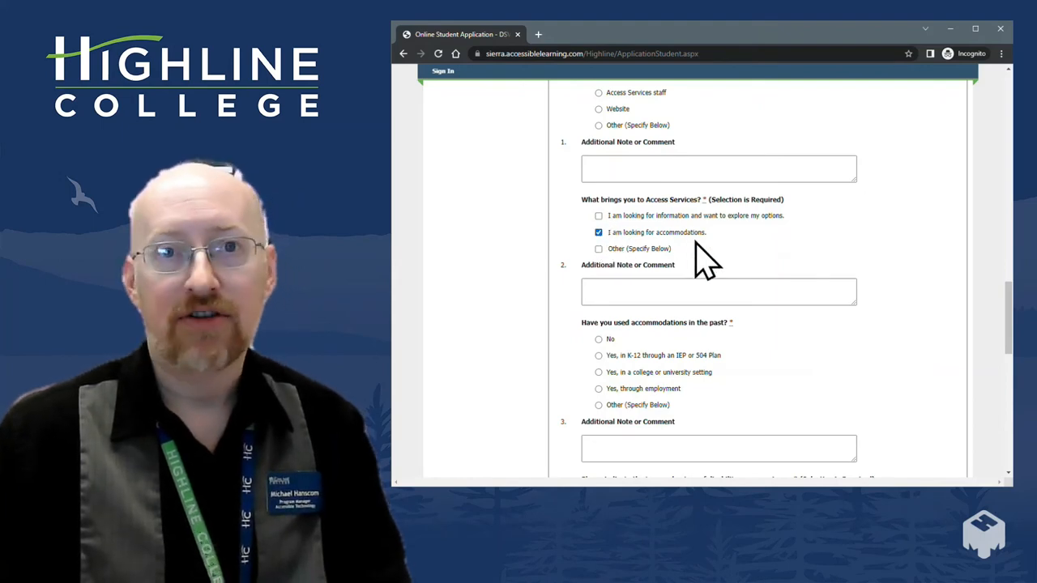
mouse_move(726, 256)
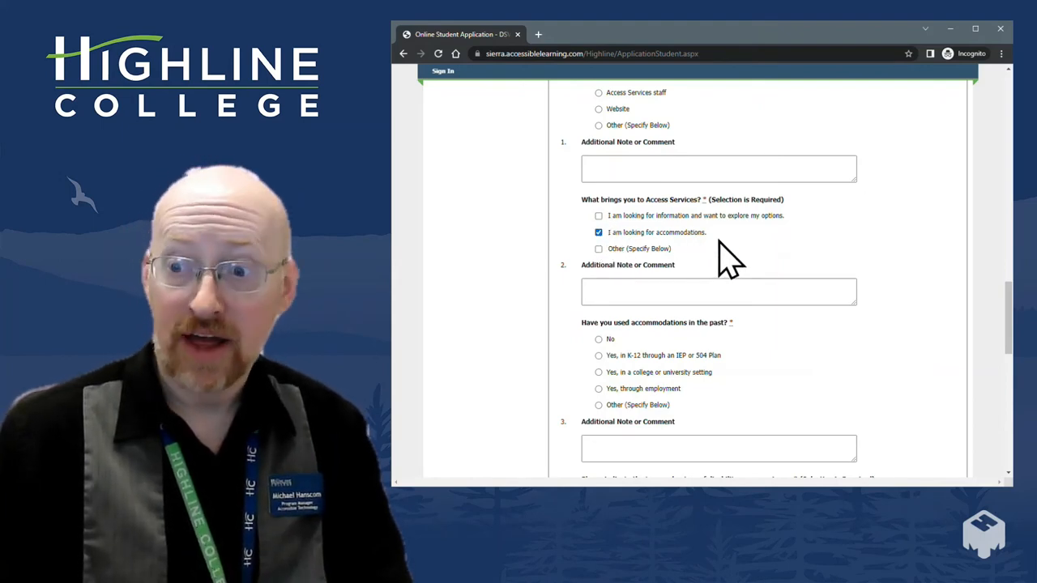
Answer that accommodations were used before in a college or university setting
scroll(down, 3)
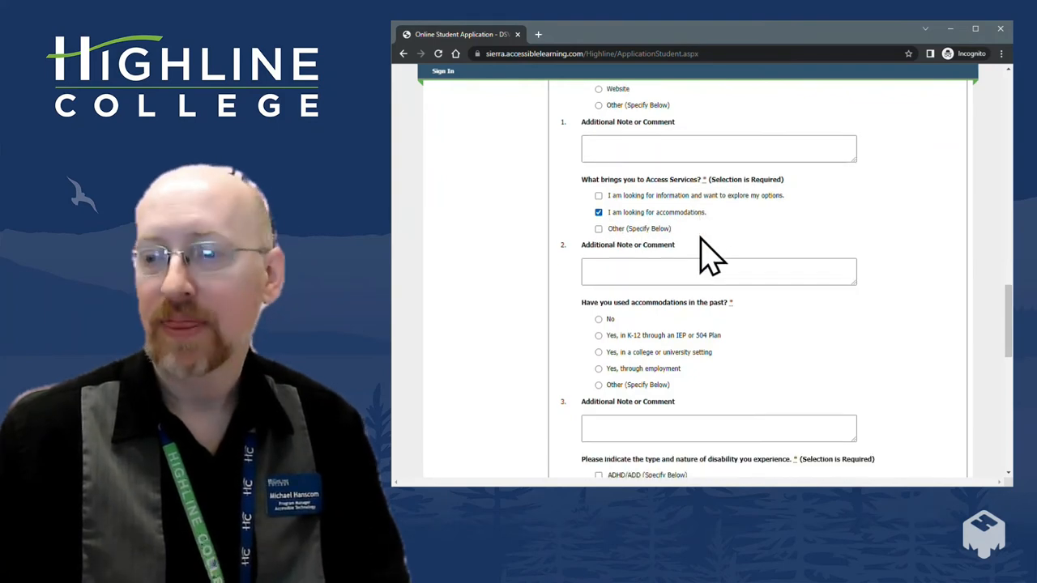
scroll(down, 3)
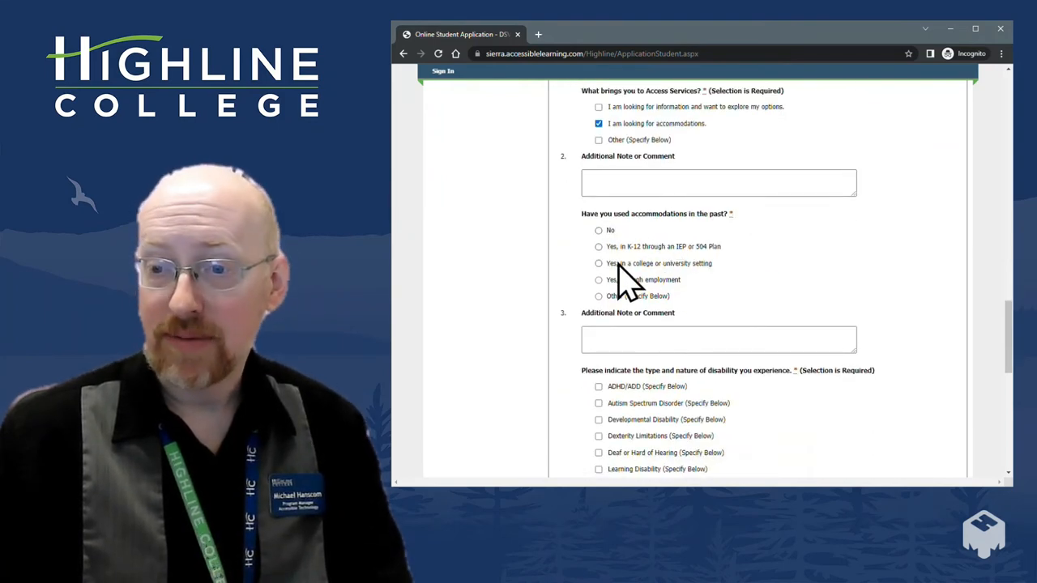
click(599, 263)
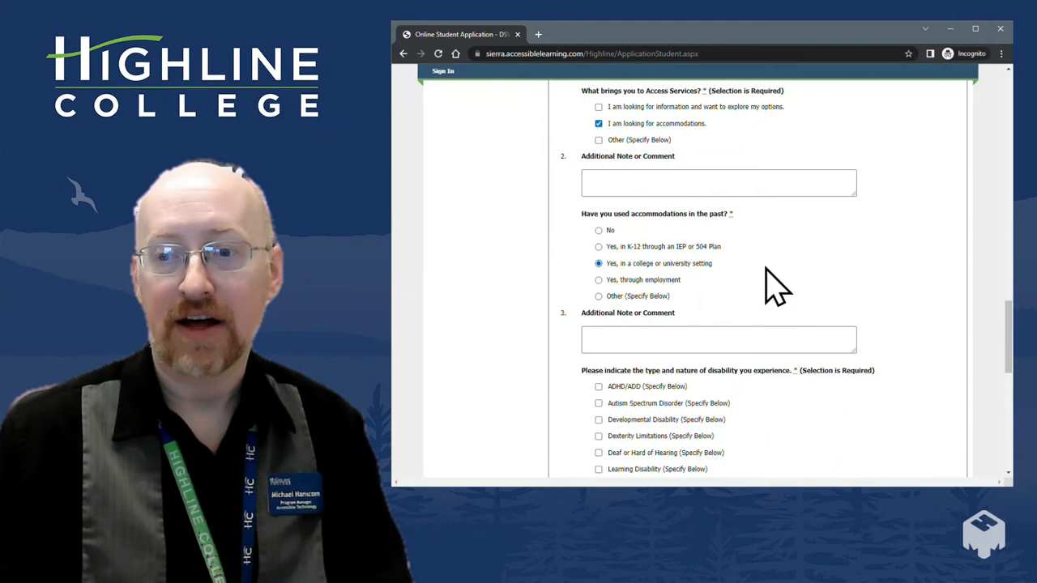
mouse_move(672, 272)
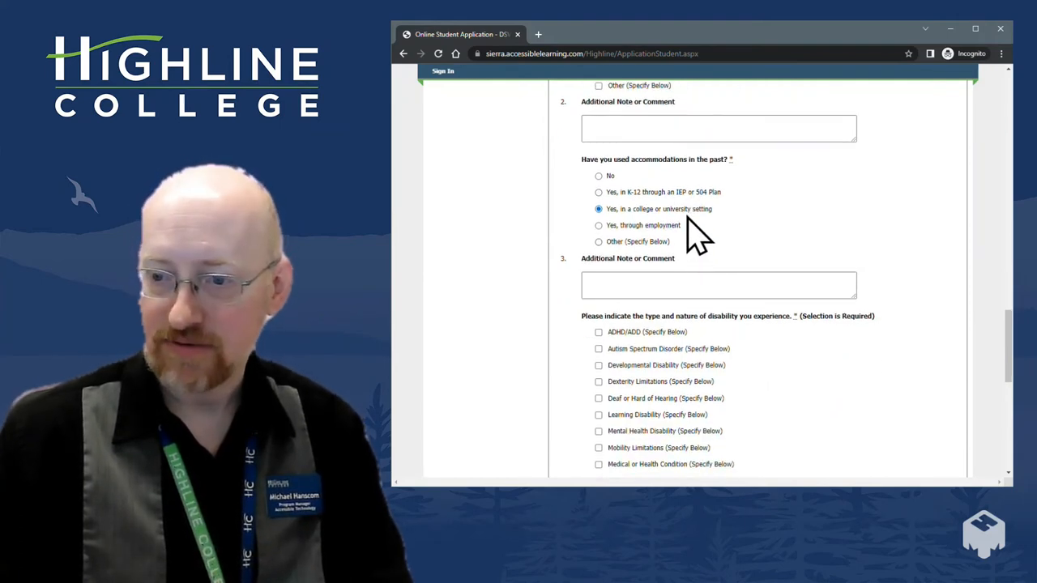
Check ADHD/ADD as the disability type and begin the test note with 'This'
scroll(down, 3)
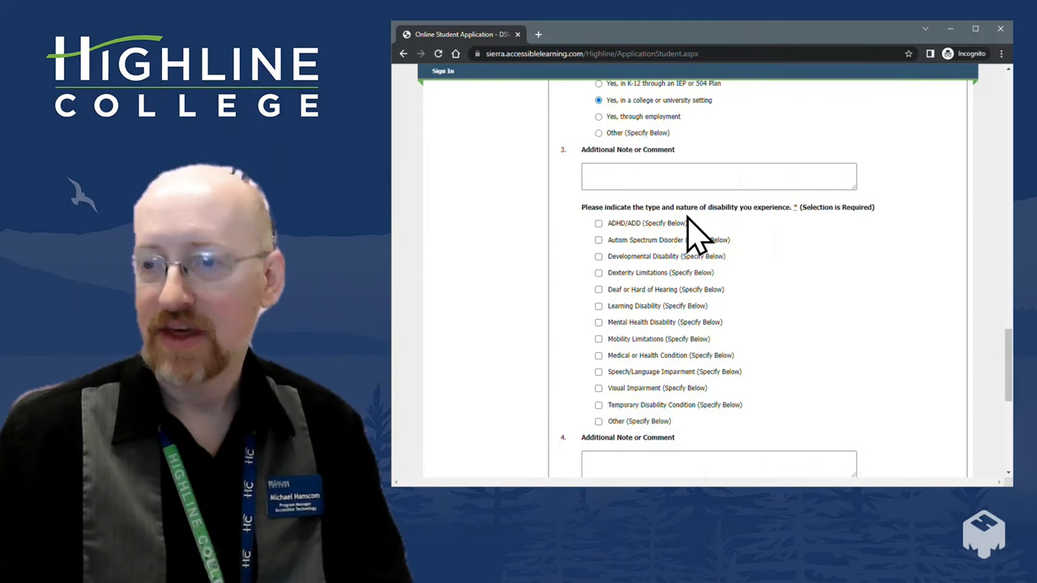
mouse_move(684, 235)
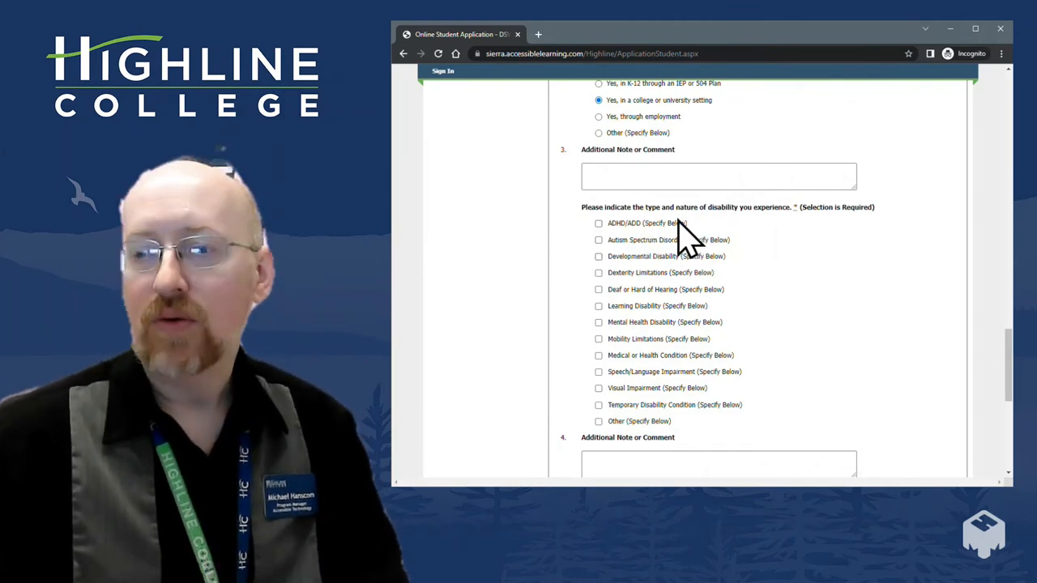
scroll(down, 3)
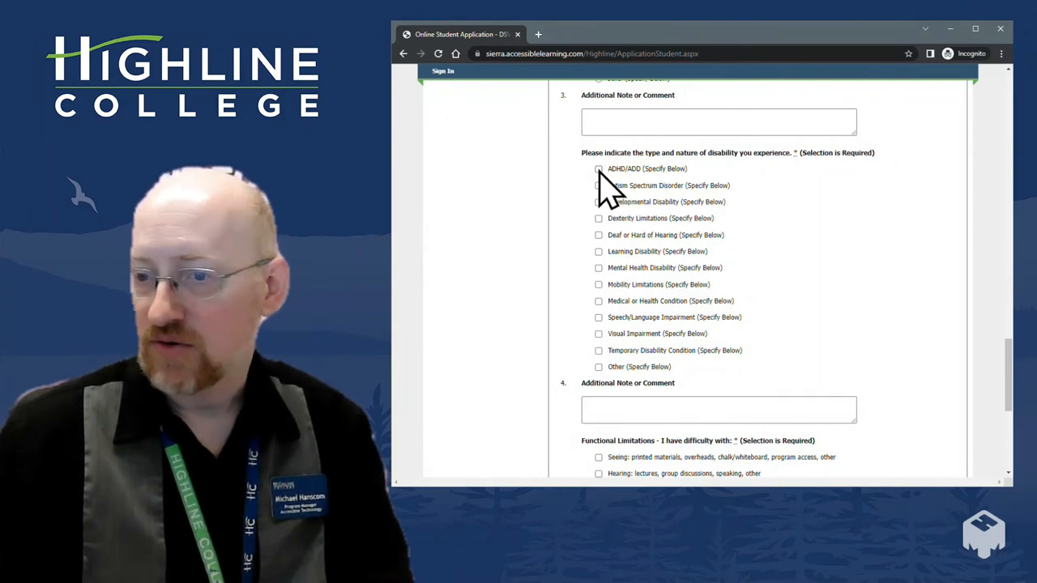
click(599, 169)
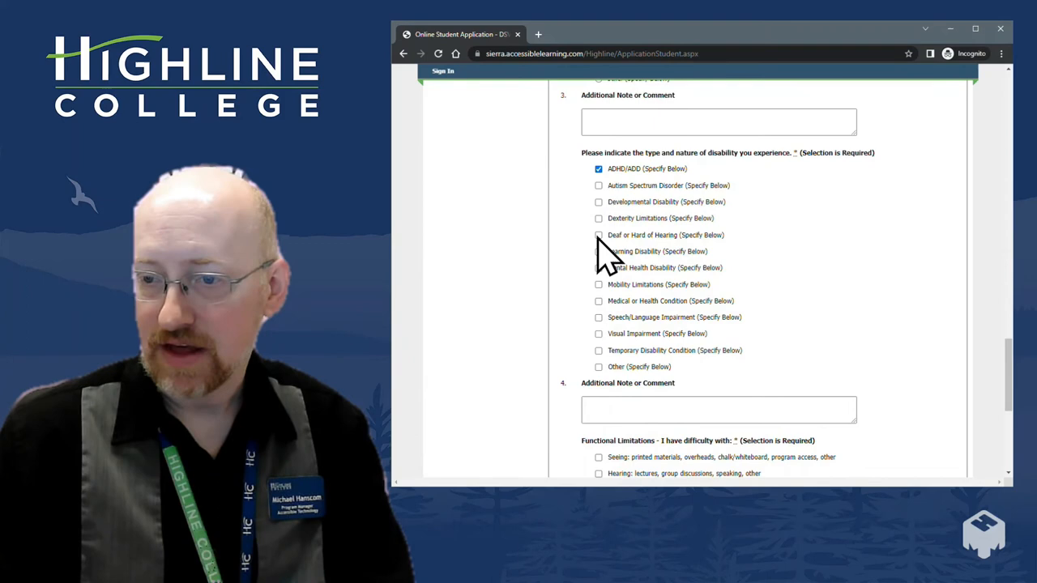
mouse_move(649, 305)
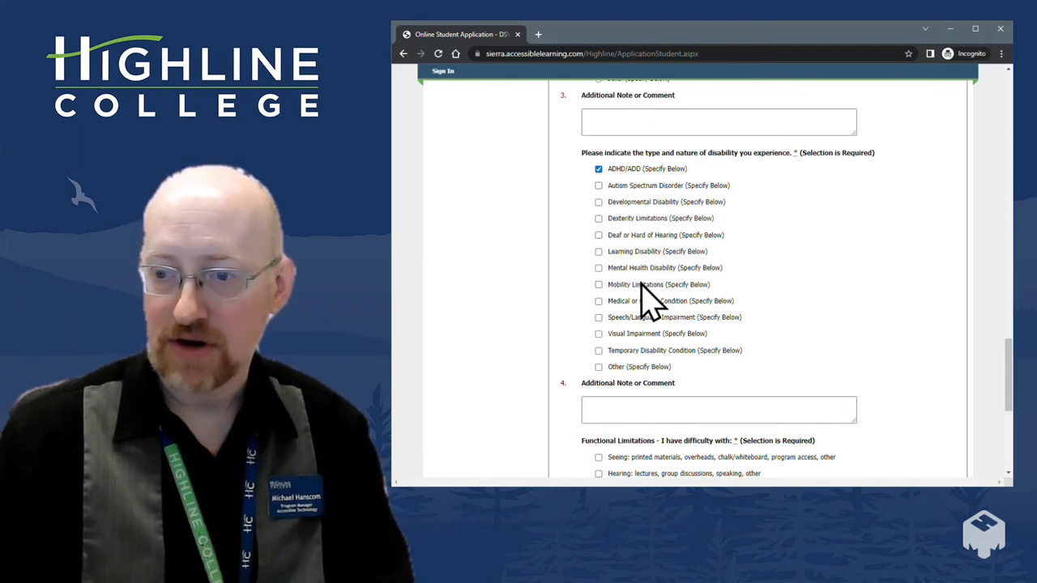
mouse_move(689, 198)
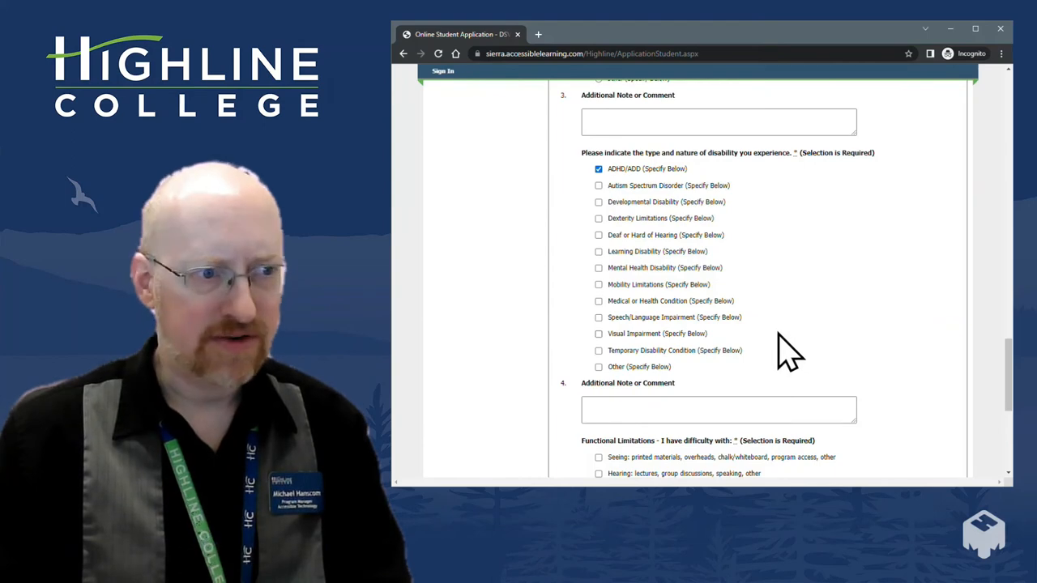
click(718, 409)
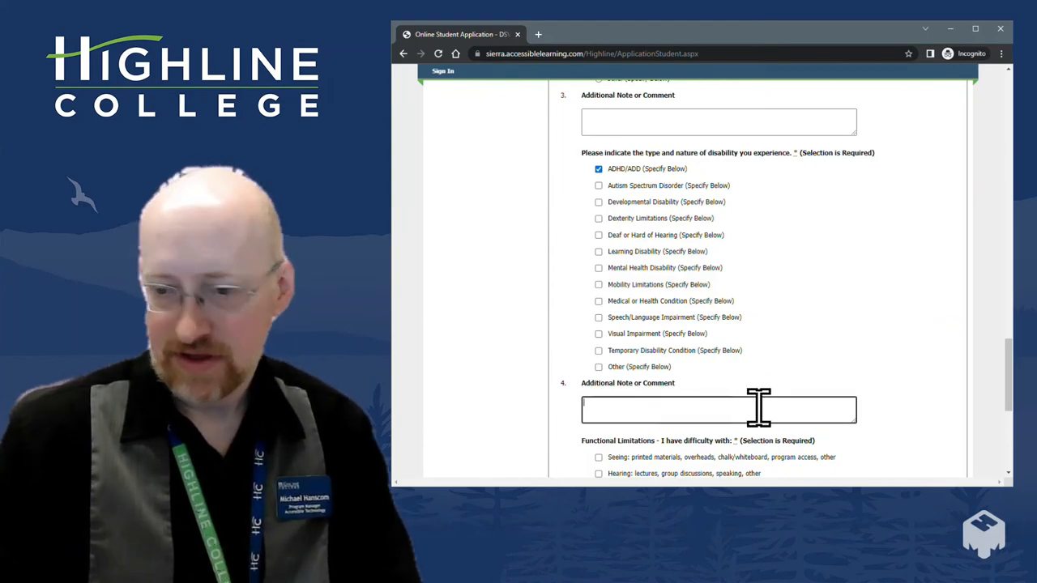
text(This is a test entry for demonstration purposes.)
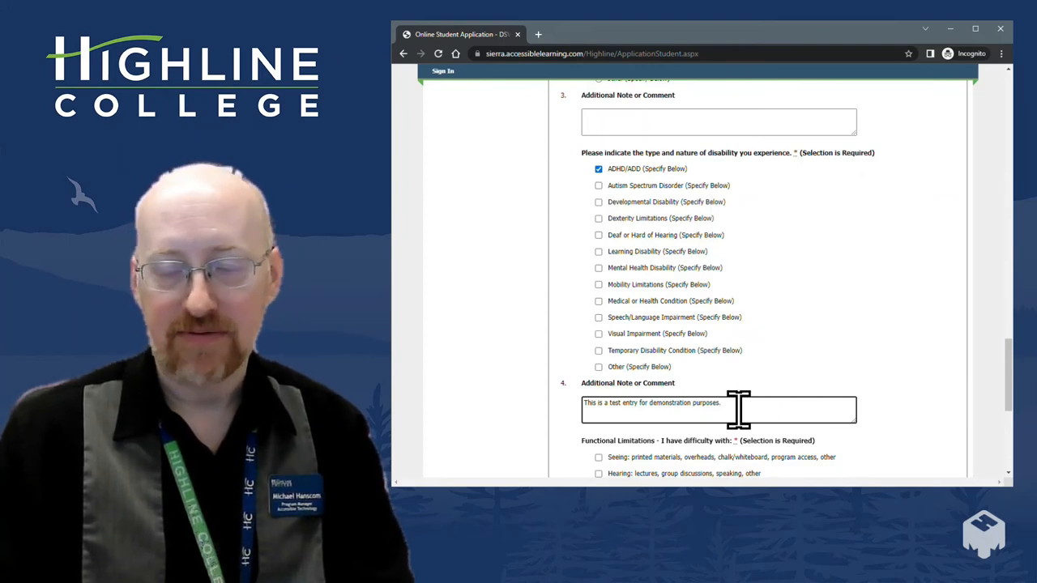
Check Learning and Testing under Functional Limitations
scroll(down, 3)
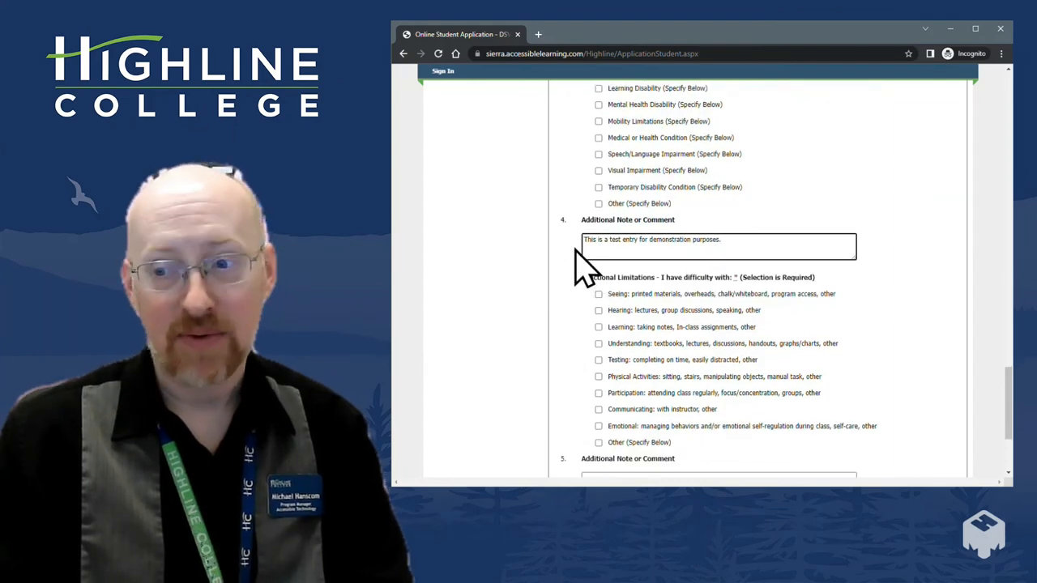
scroll(down, 3)
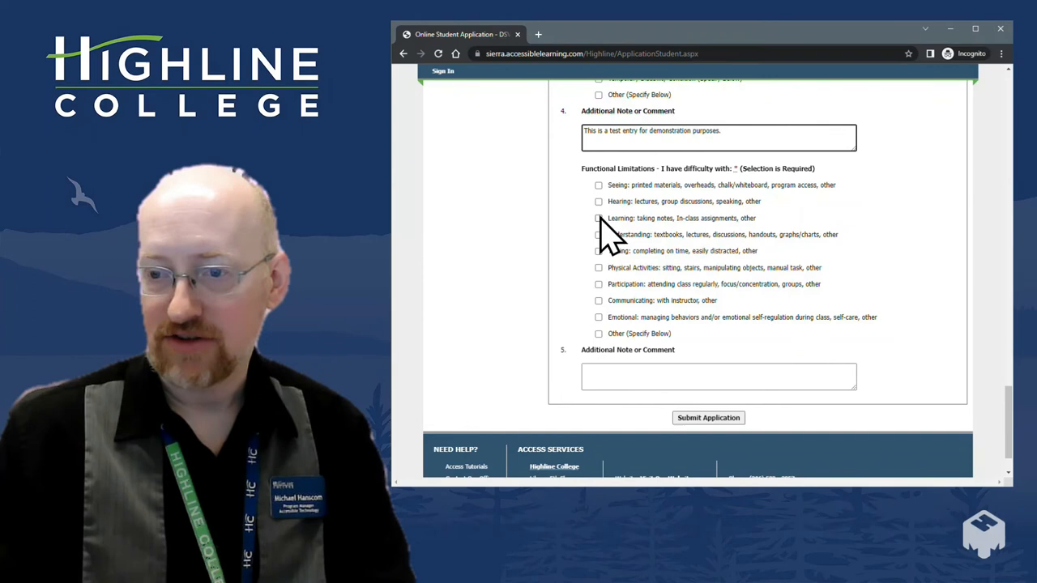
click(600, 217)
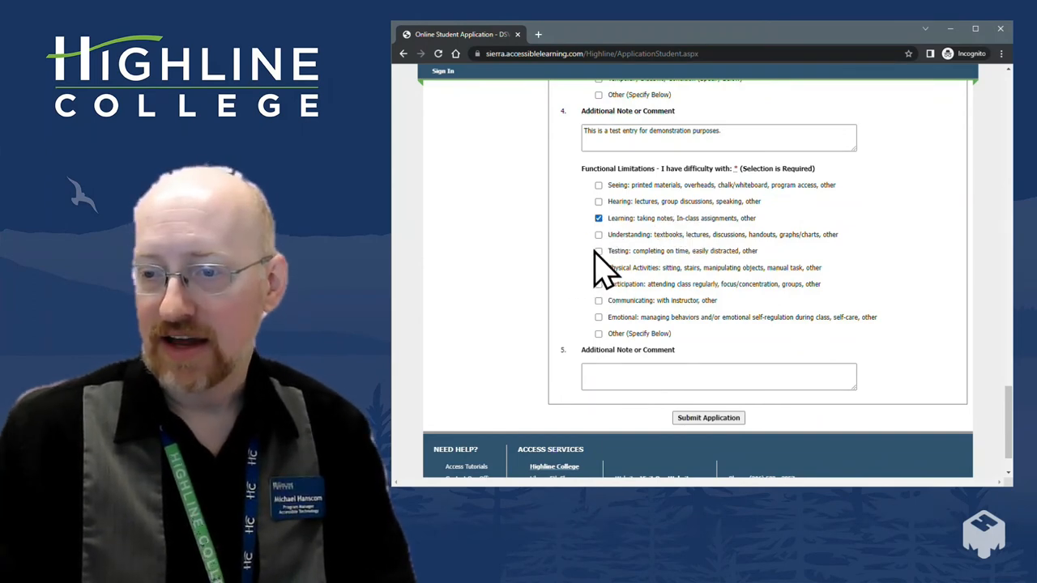
click(600, 249)
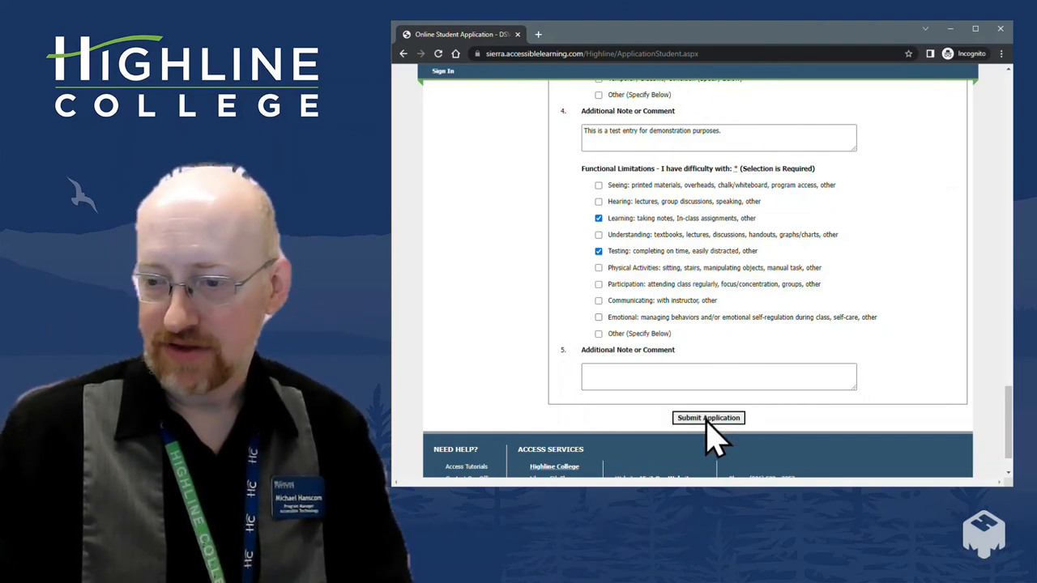
Submit the application and reach the Application Submitted confirmation page
click(707, 419)
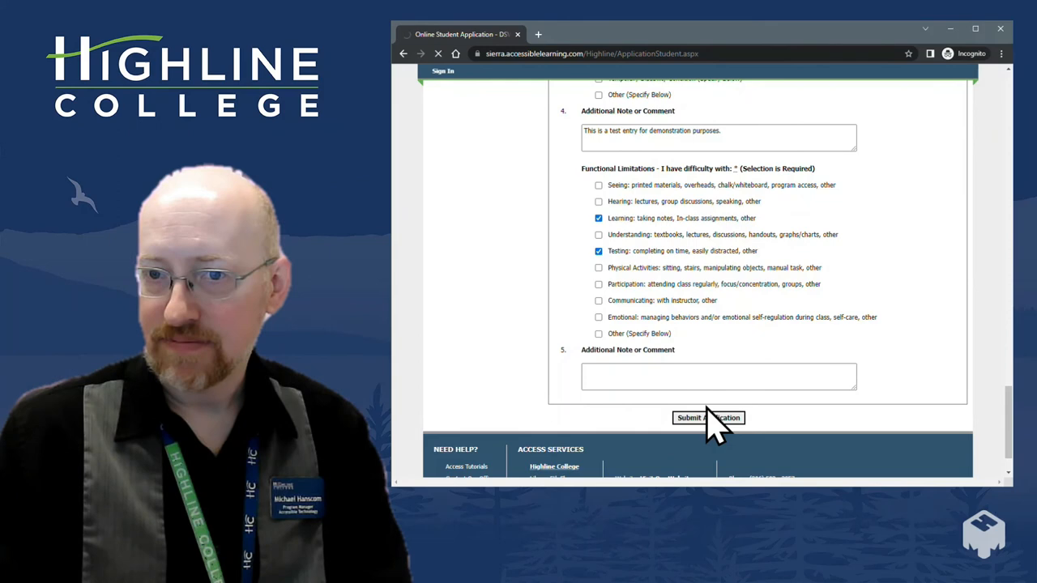
click(709, 418)
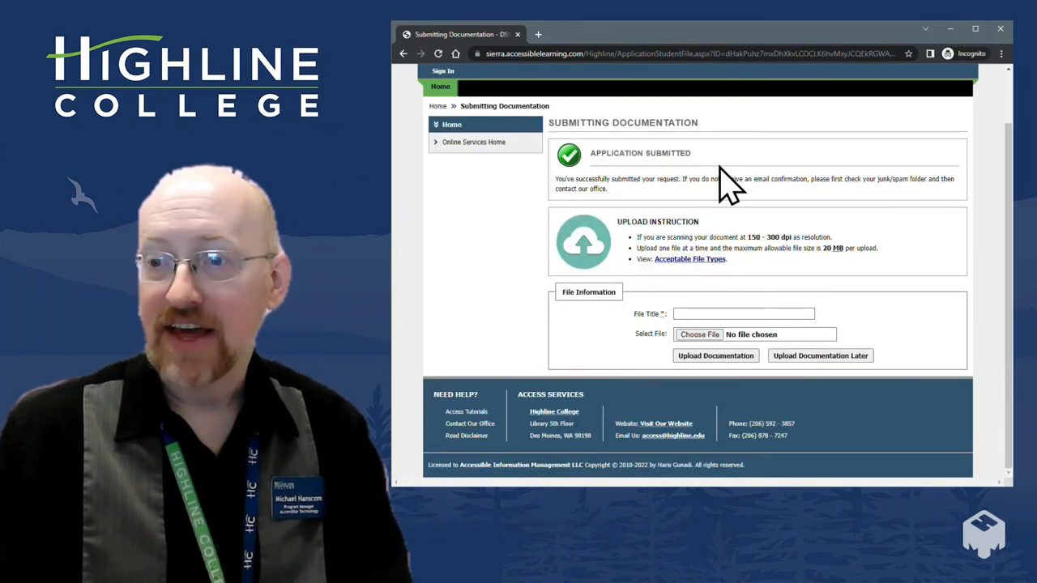
mouse_move(693, 210)
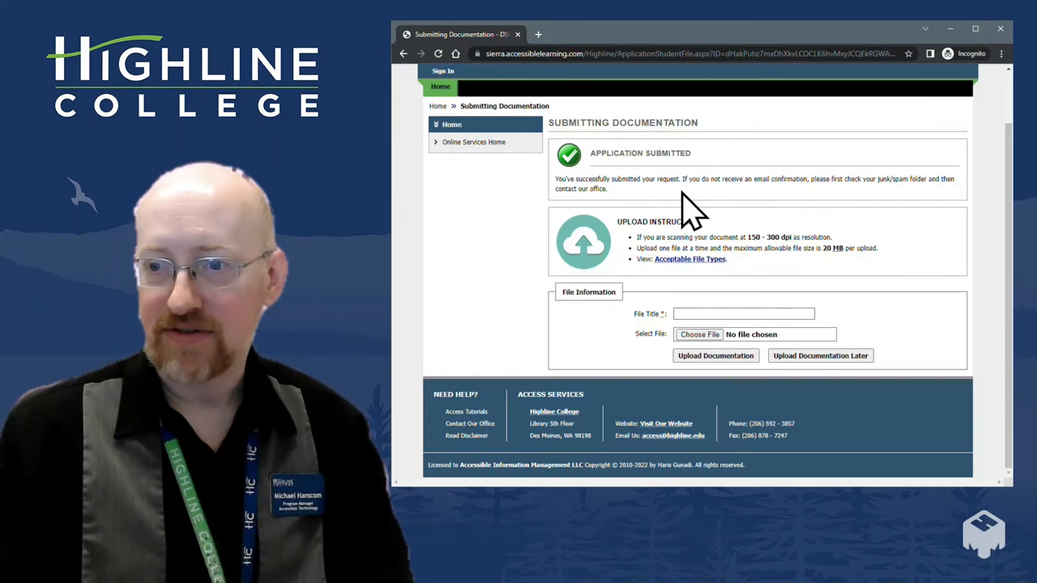
mouse_move(506, 288)
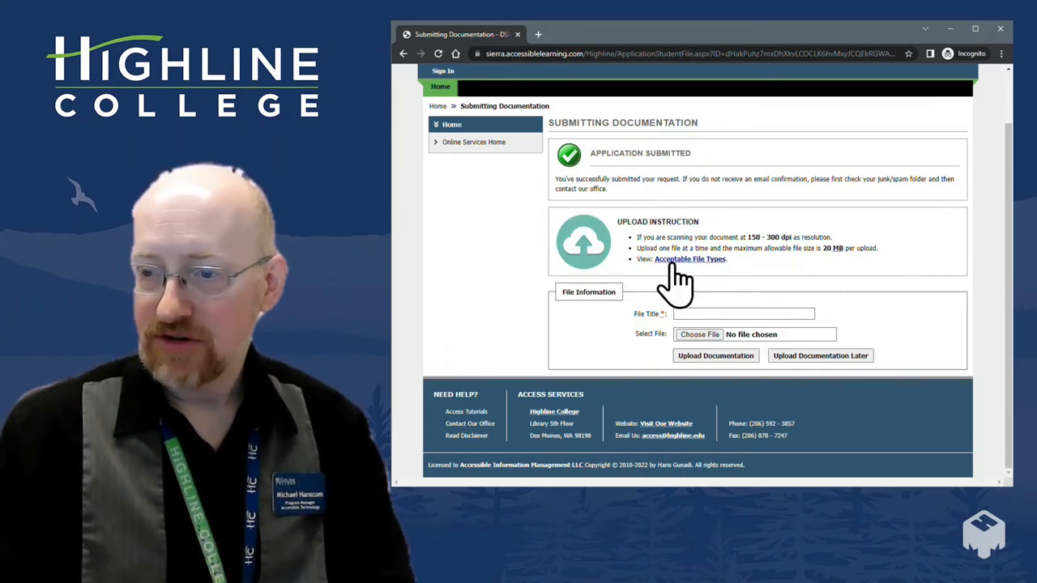
mouse_move(656, 340)
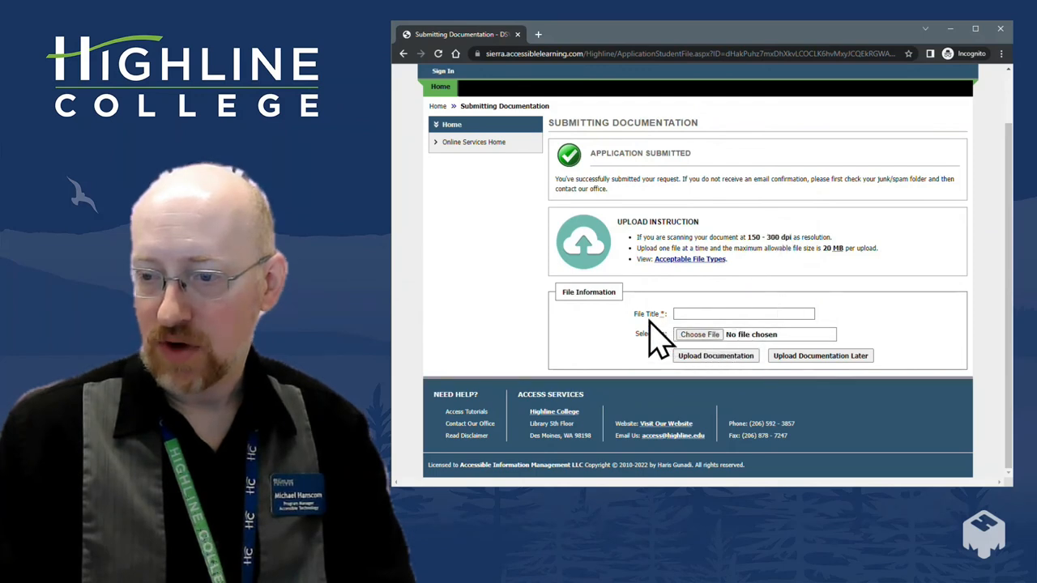